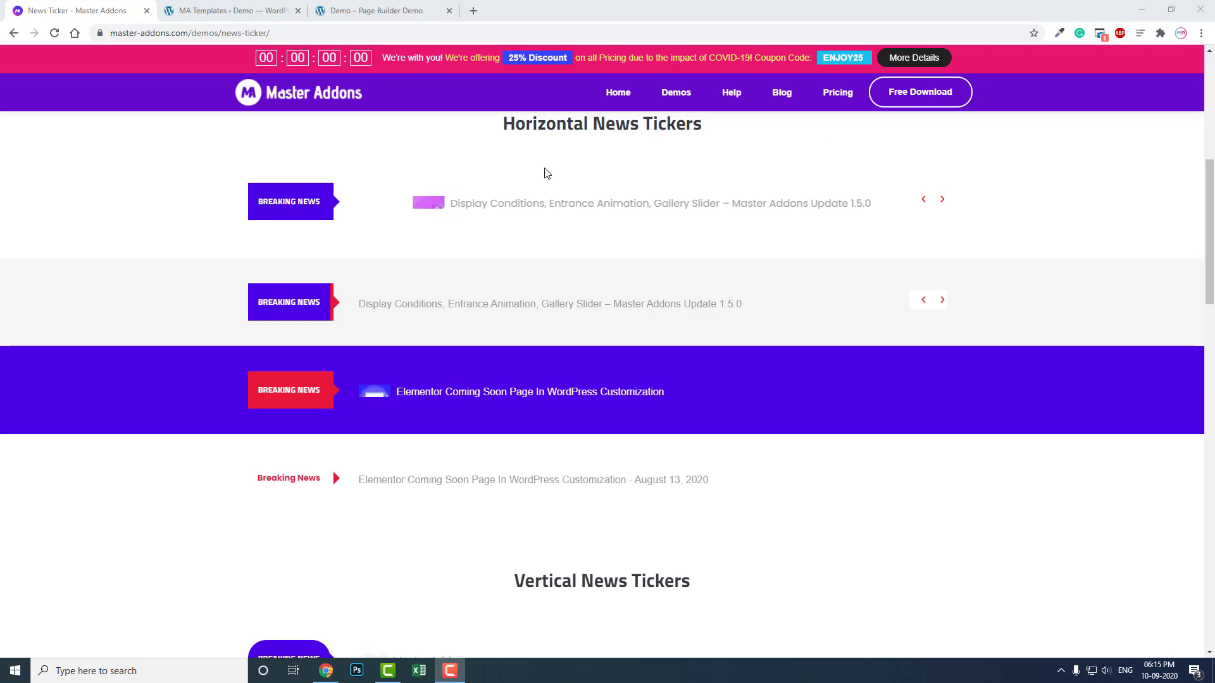
Step: Scroll through the Master Addons News Ticker demo page to review the ticker demos
{"action": "scroll", "scroll_direction": "up", "scroll_amount": 3}
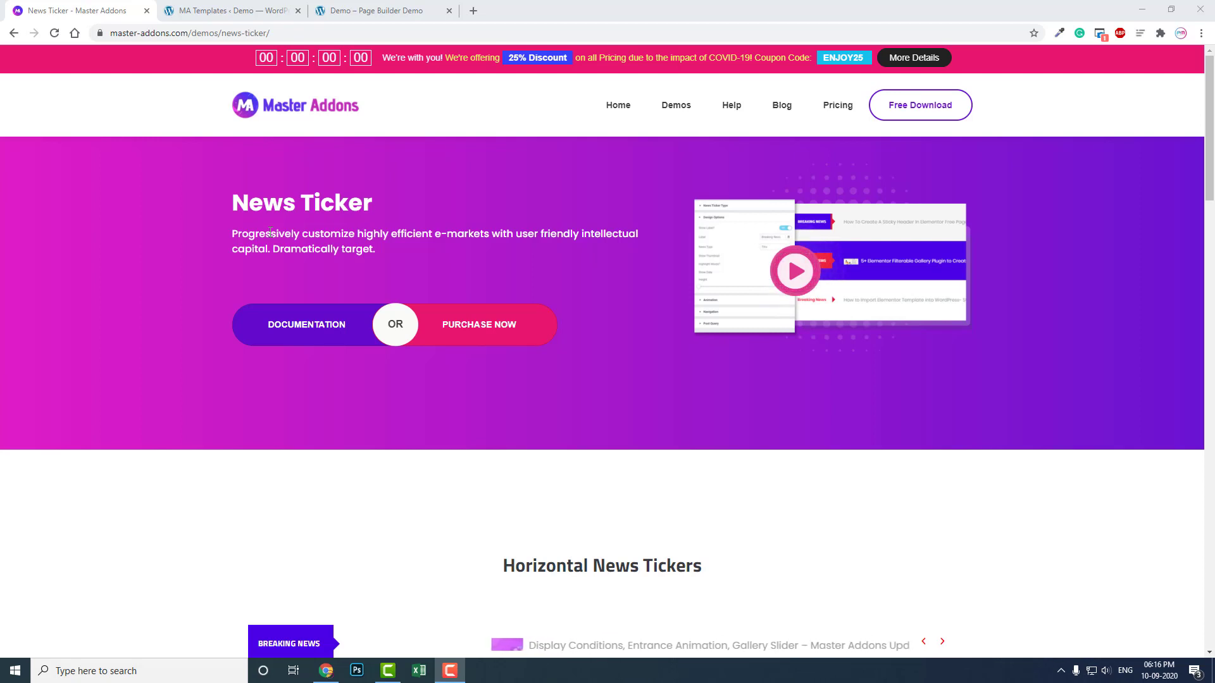
{"action": "scroll", "scroll_direction": "down", "scroll_amount": 3}
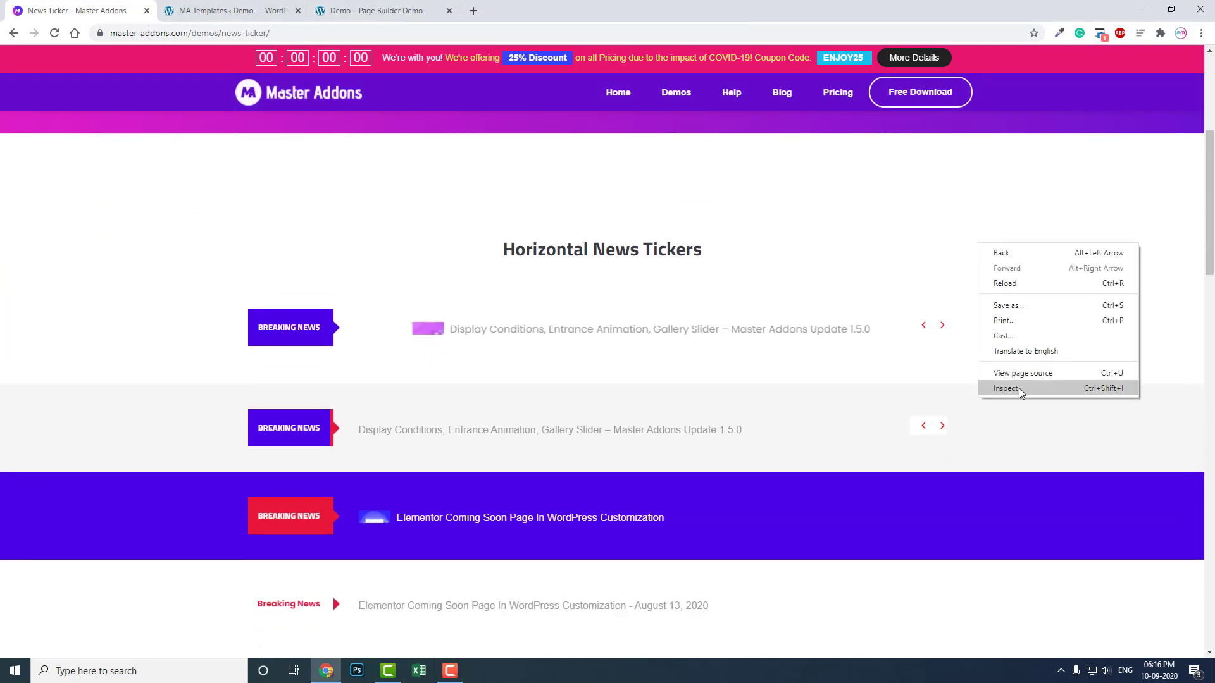
Step: Inspect the page in DevTools and preview the tickers at iPhone 6/7/8 Plus size
{"action": "left_click", "coordinate": [1006, 388]}
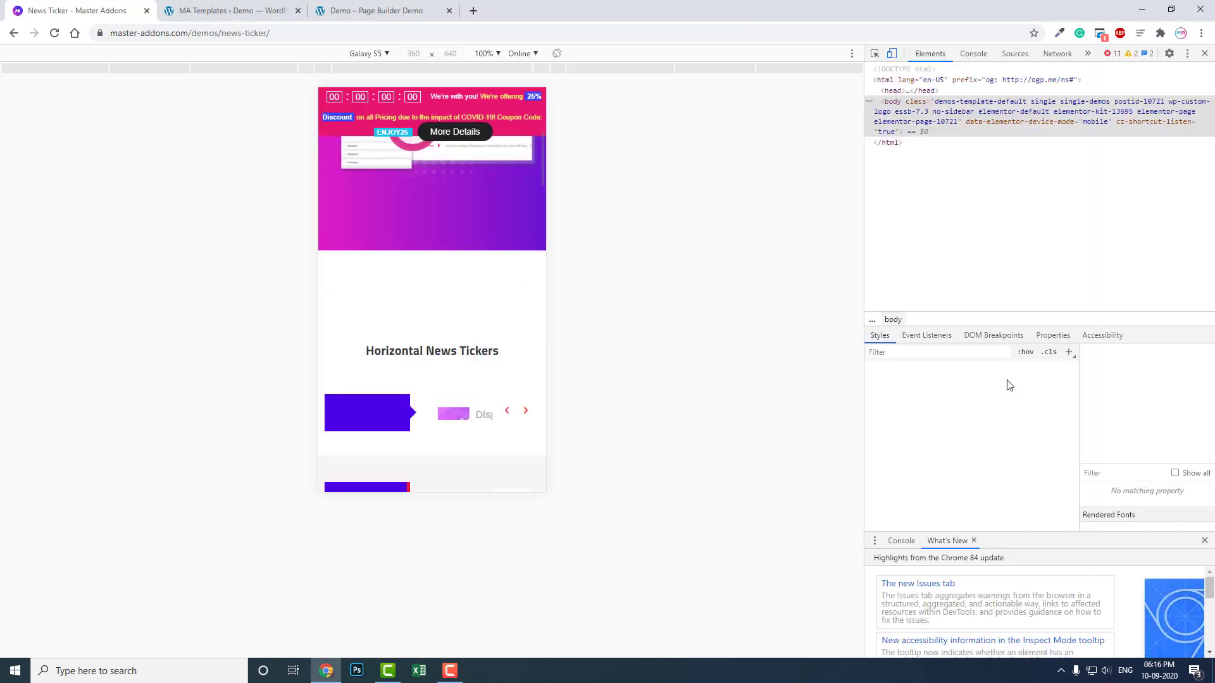
{"action": "left_click", "coordinate": [367, 53]}
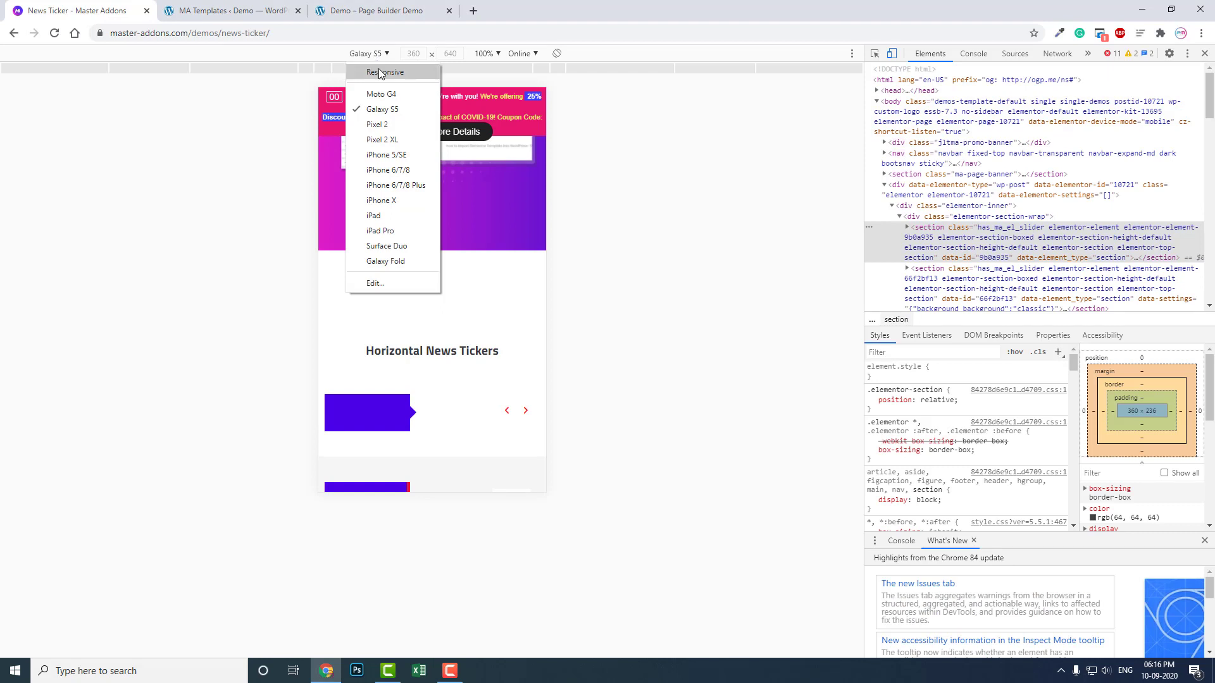
{"action": "mouse_move", "coordinate": [391, 185]}
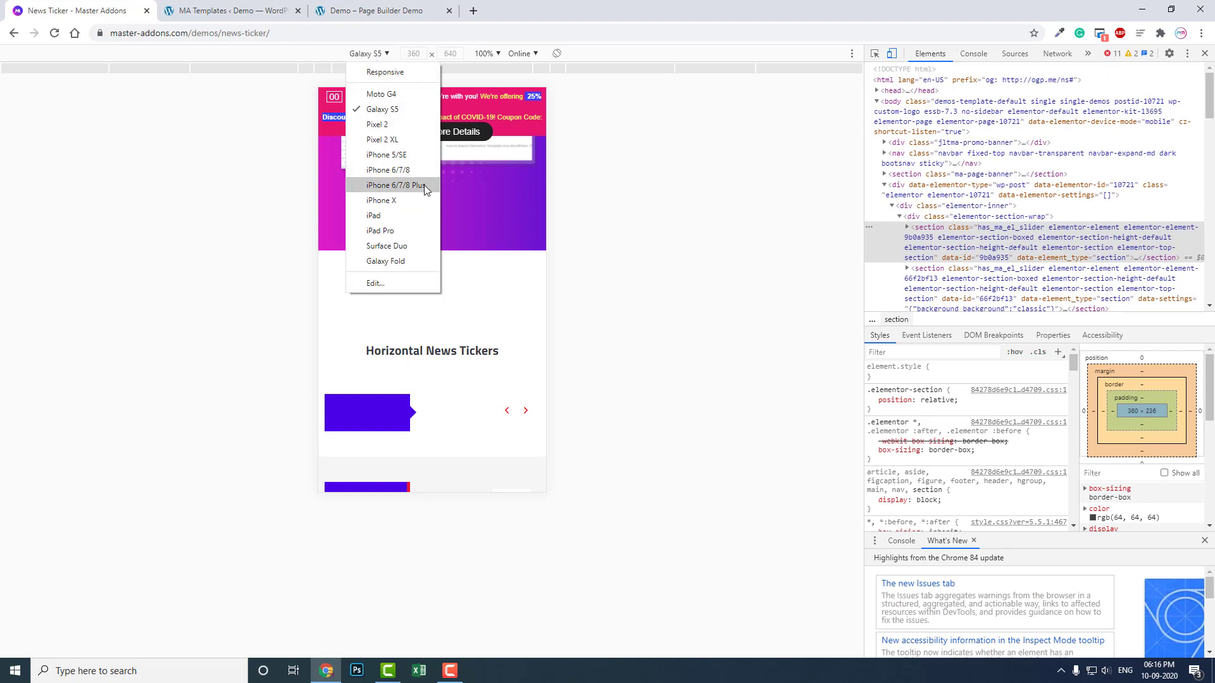
{"action": "left_click", "coordinate": [388, 184]}
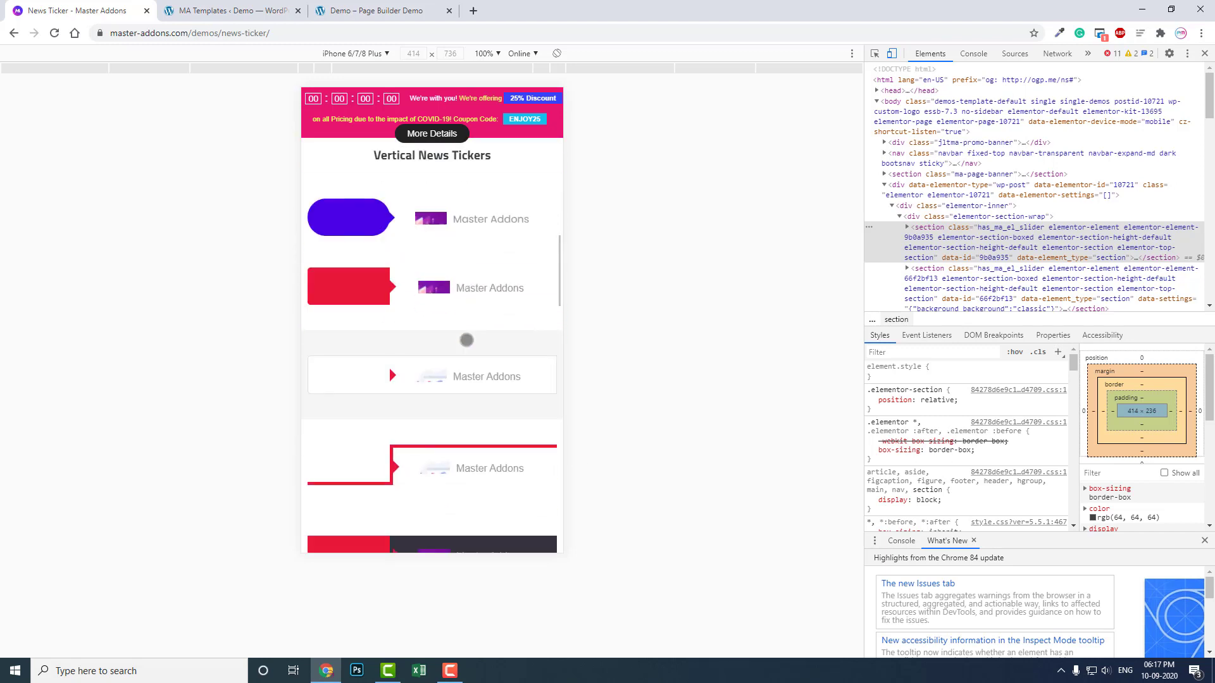
{"action": "scroll", "scroll_direction": "down", "scroll_amount": 3}
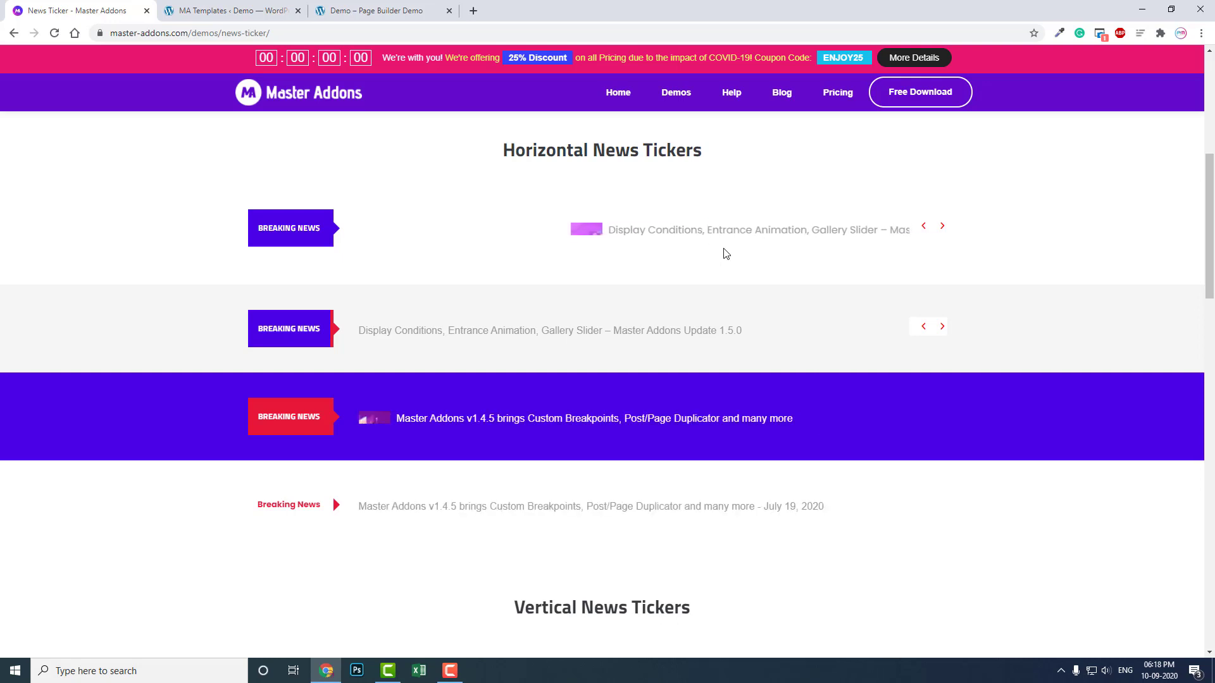
Step: Leave the demo page via the browser tabs and land on the WordPress MA Templates list
{"action": "scroll", "scroll_direction": "up", "scroll_amount": 3}
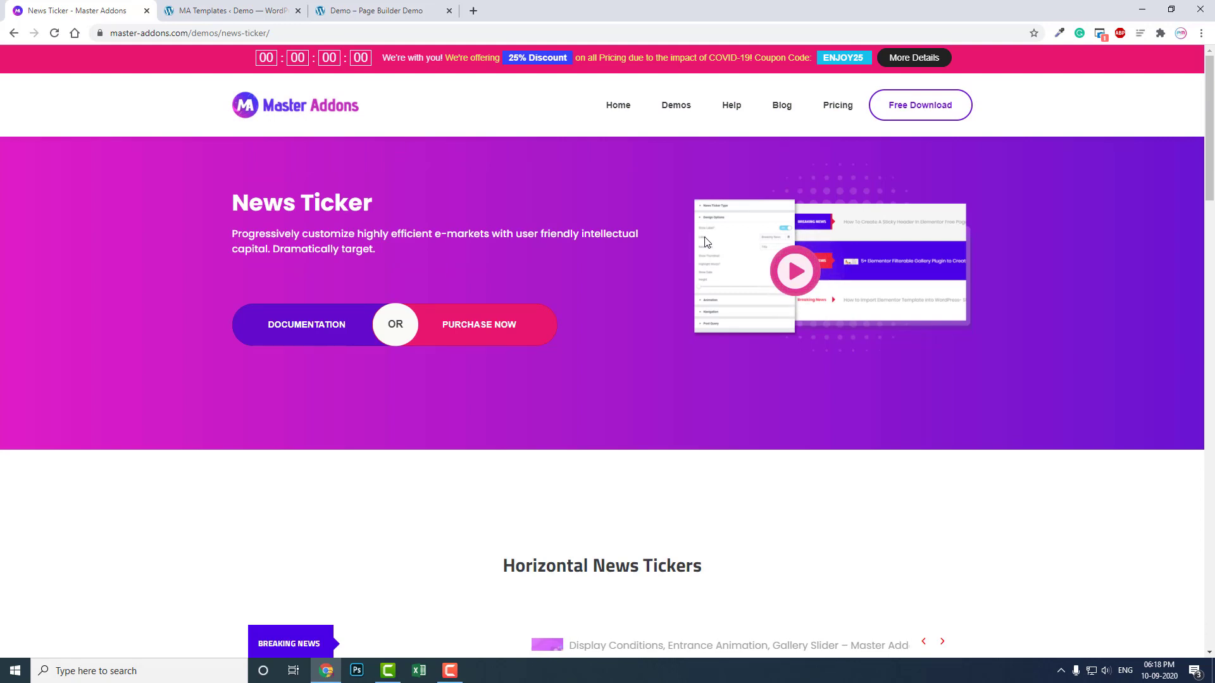
{"action": "scroll", "scroll_direction": "down", "scroll_amount": 3}
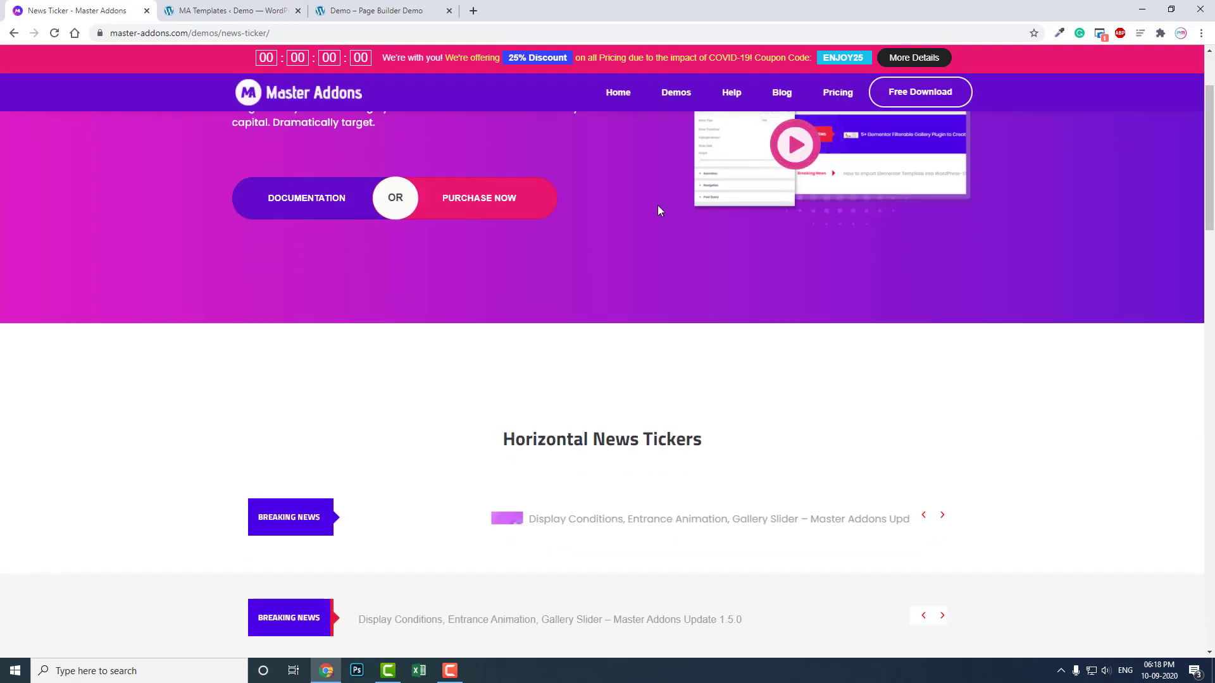
{"action": "mouse_move", "coordinate": [229, 10]}
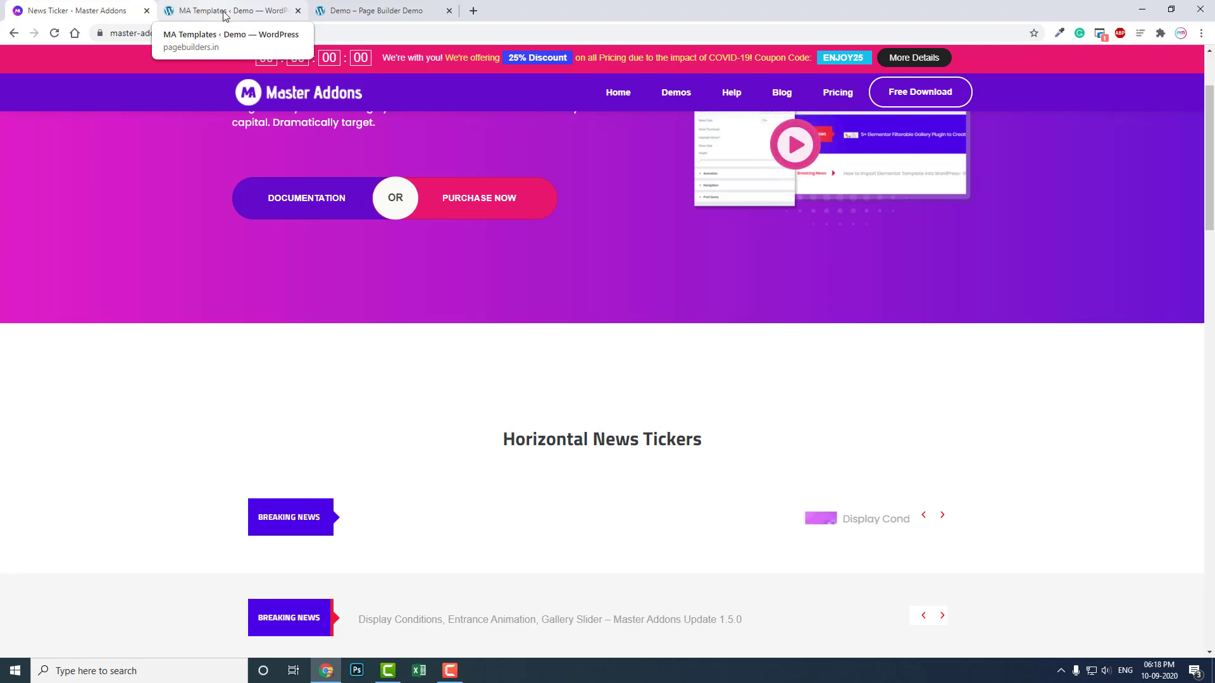
{"action": "left_click", "coordinate": [229, 10]}
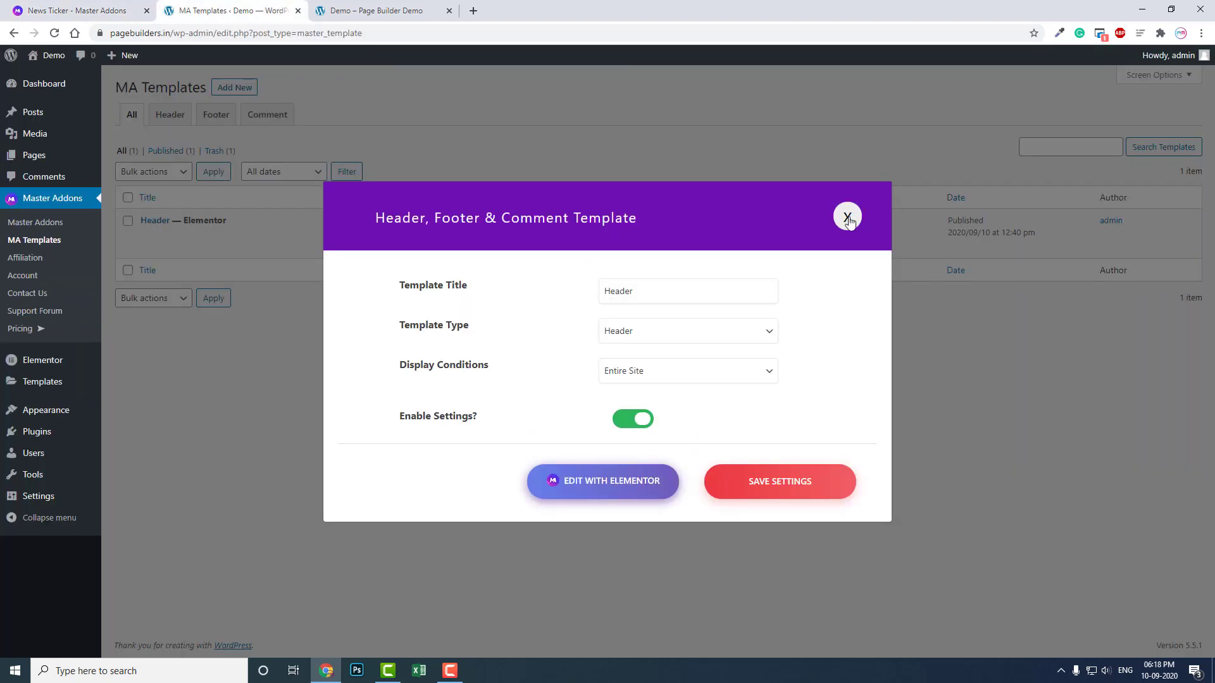
{"action": "left_click", "coordinate": [379, 11]}
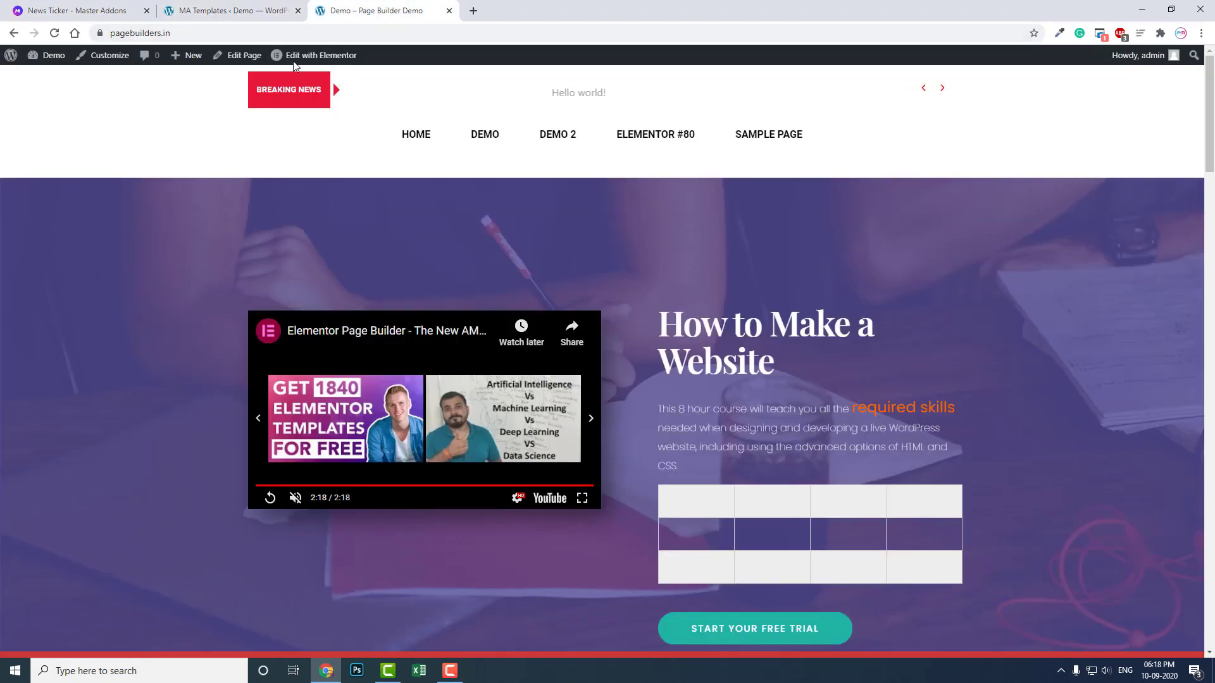
{"action": "left_click", "coordinate": [73, 11]}
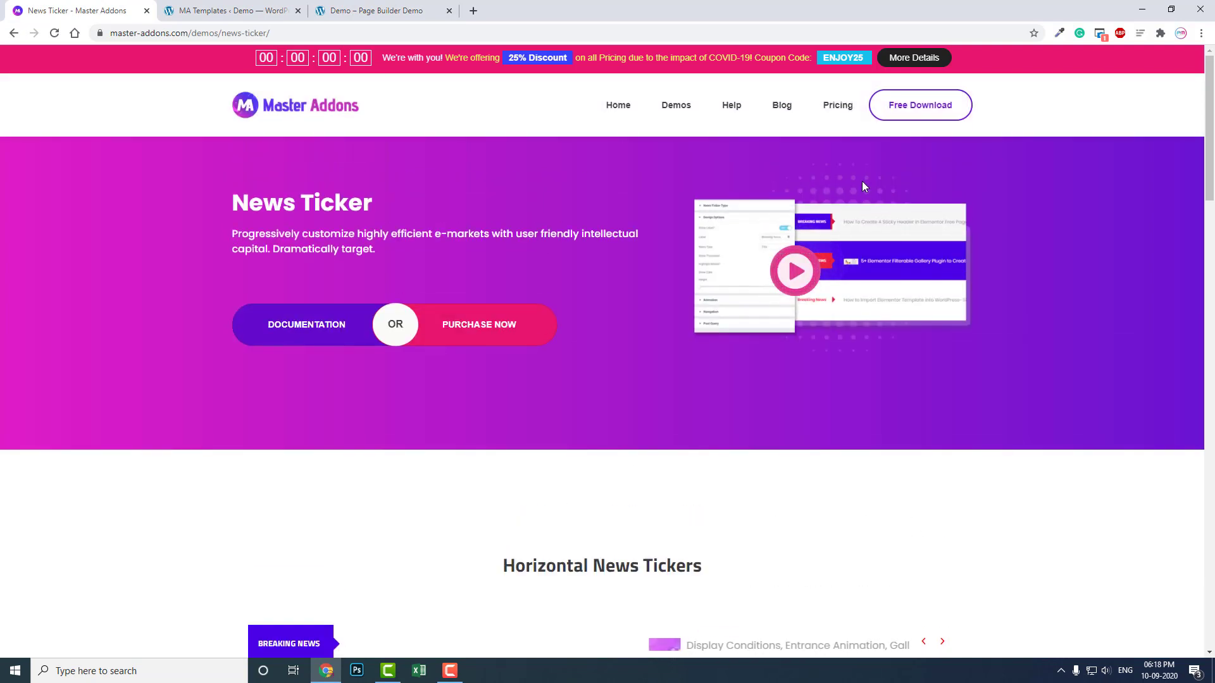
{"action": "mouse_move", "coordinate": [927, 120]}
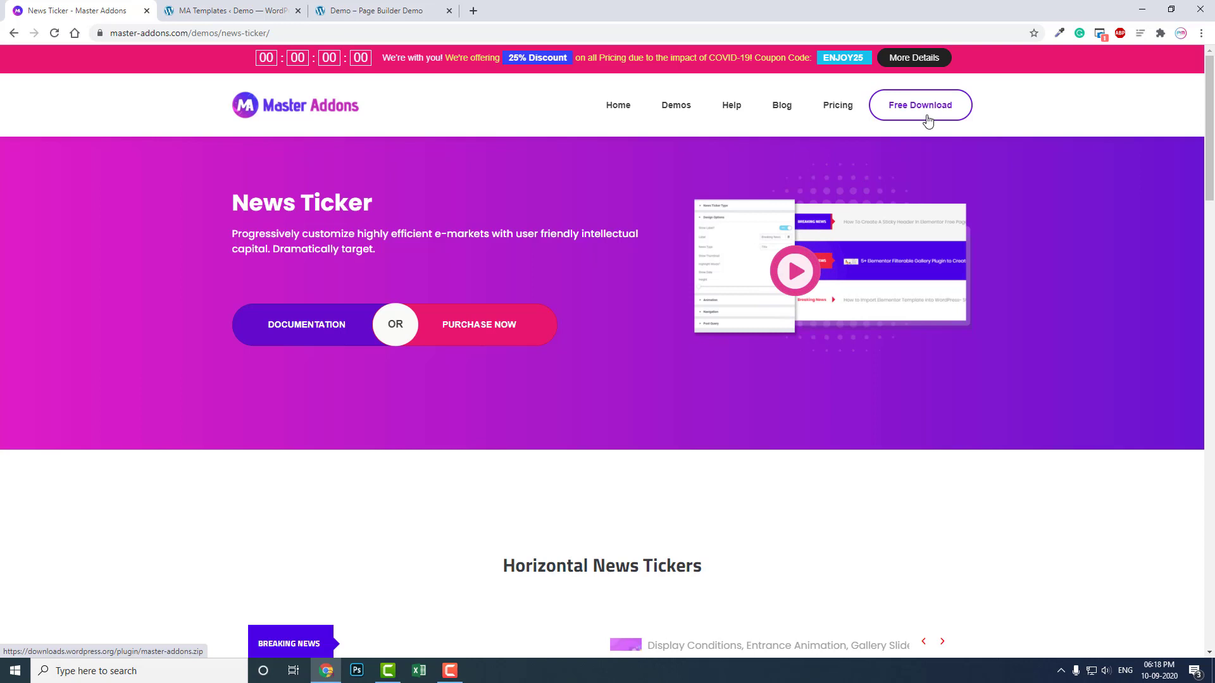
{"action": "mouse_move", "coordinate": [911, 150]}
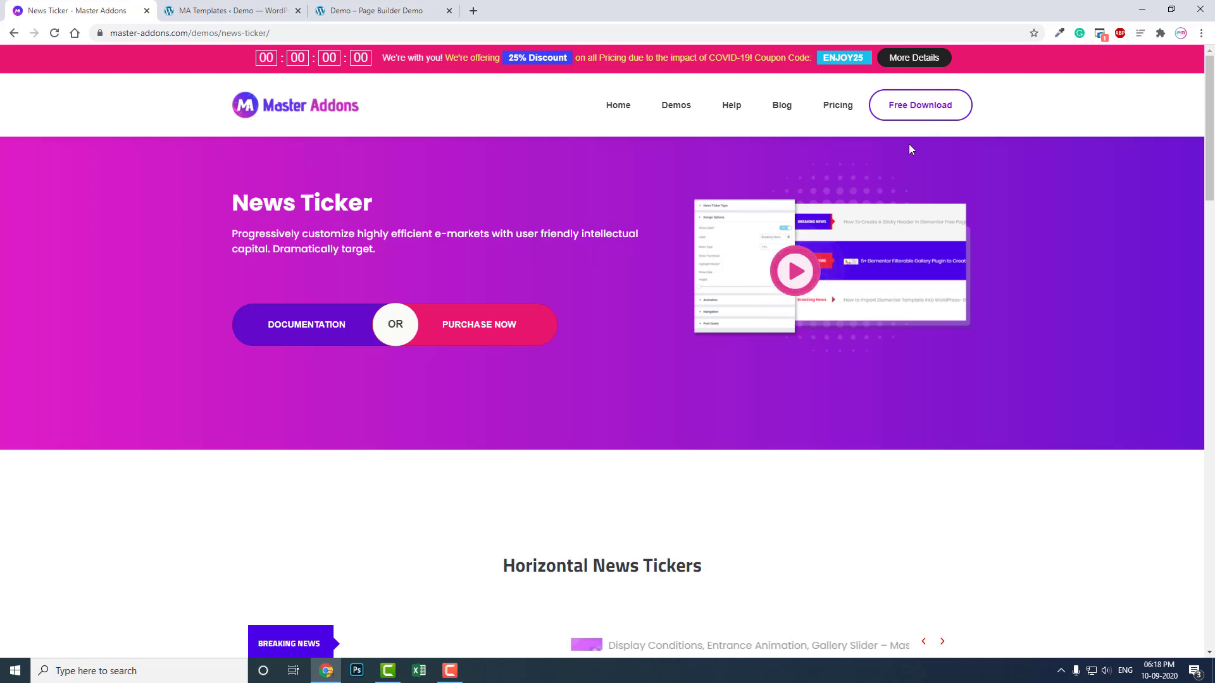
{"action": "left_click", "coordinate": [229, 10]}
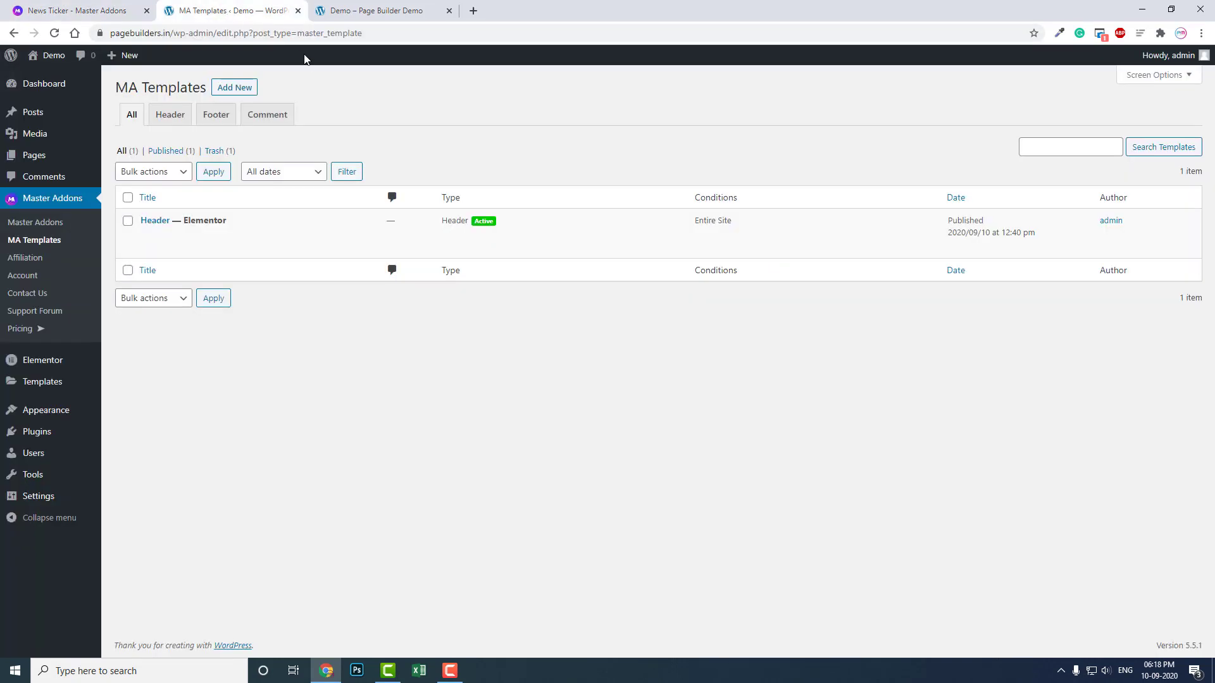
Step: Review the live demo header, close Elementor's Theme Builder, and reopen Master Addons > MA Templates
{"action": "left_click", "coordinate": [379, 11]}
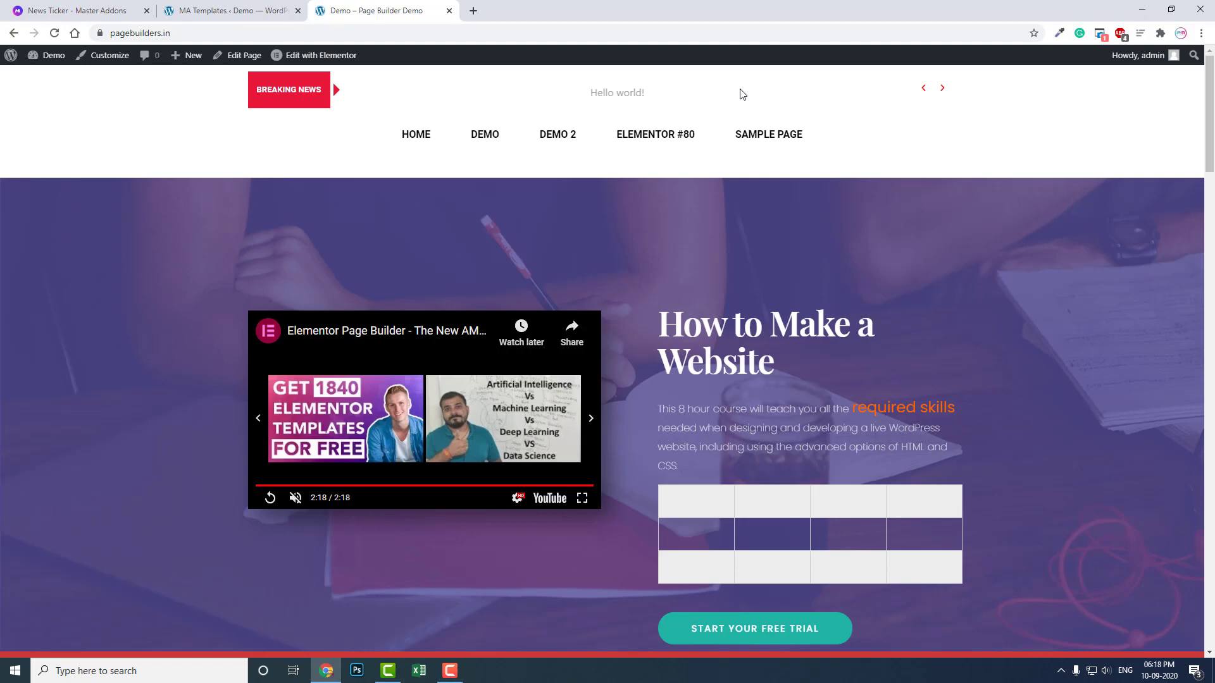
{"action": "mouse_move", "coordinate": [314, 54]}
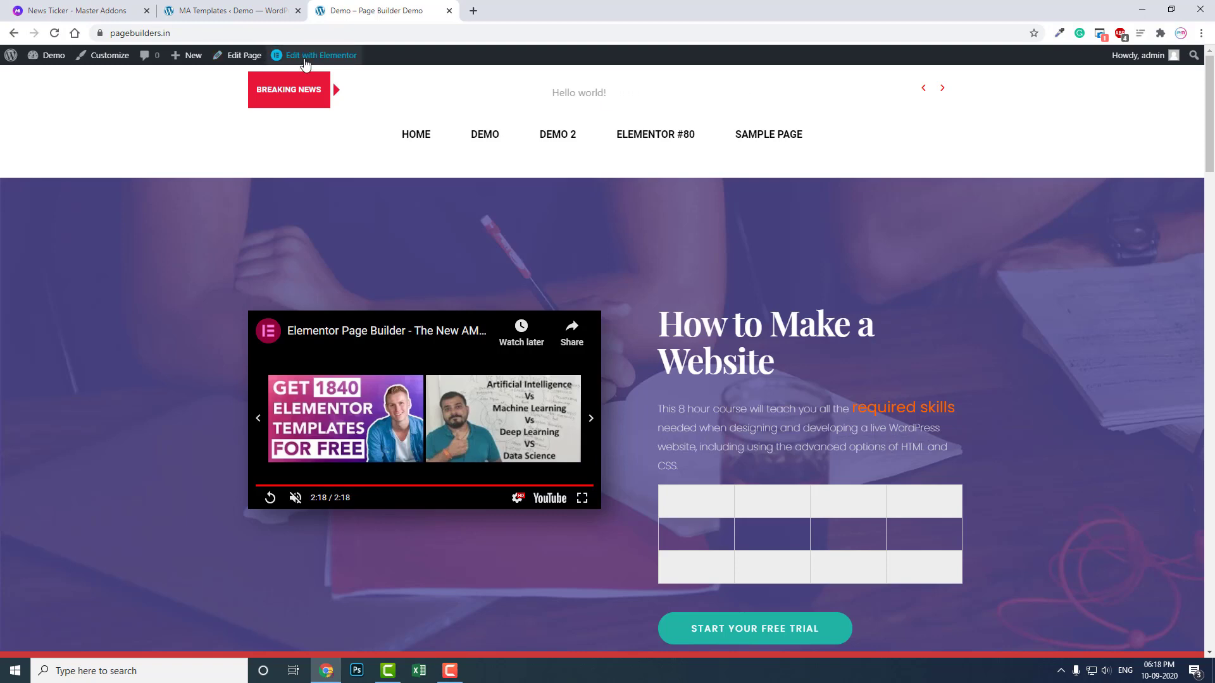
{"action": "left_click", "coordinate": [320, 55]}
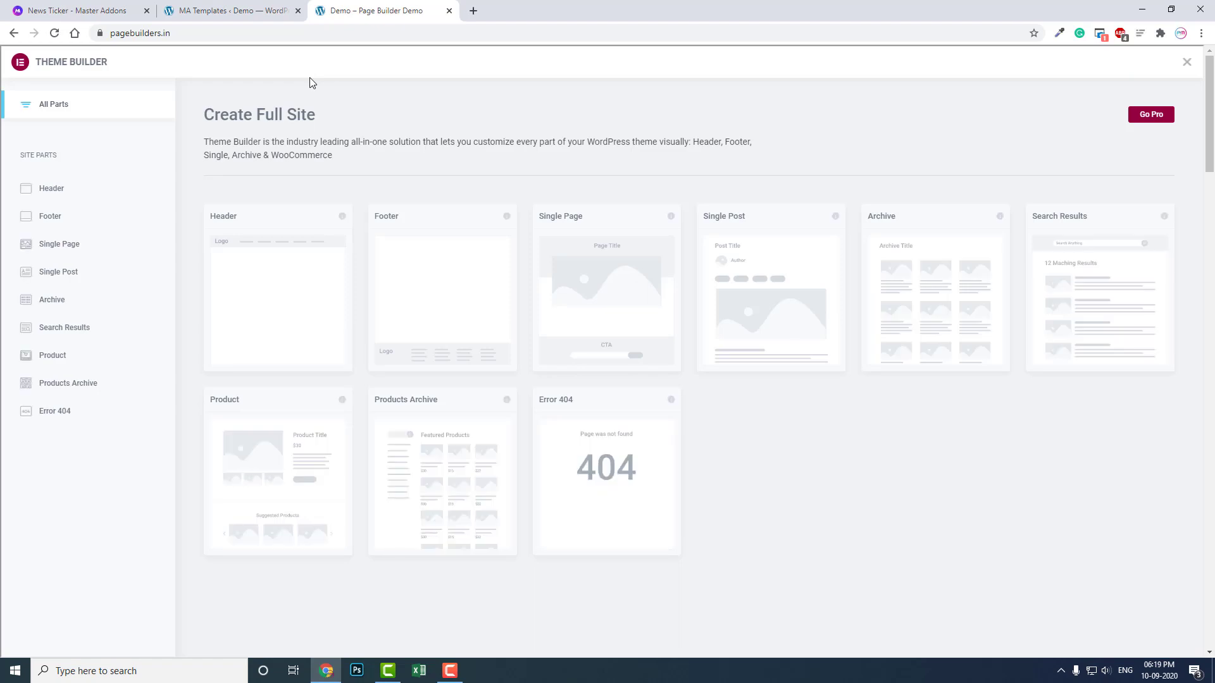
{"action": "mouse_move", "coordinate": [1186, 79]}
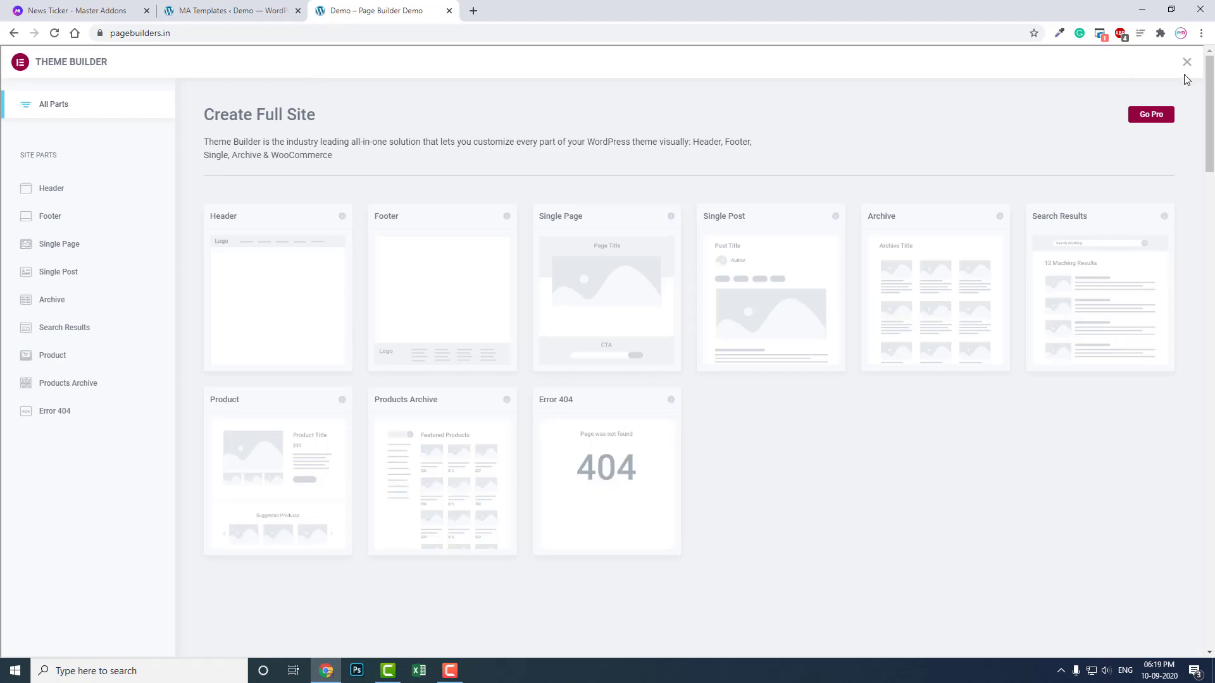
{"action": "left_click", "coordinate": [1186, 62]}
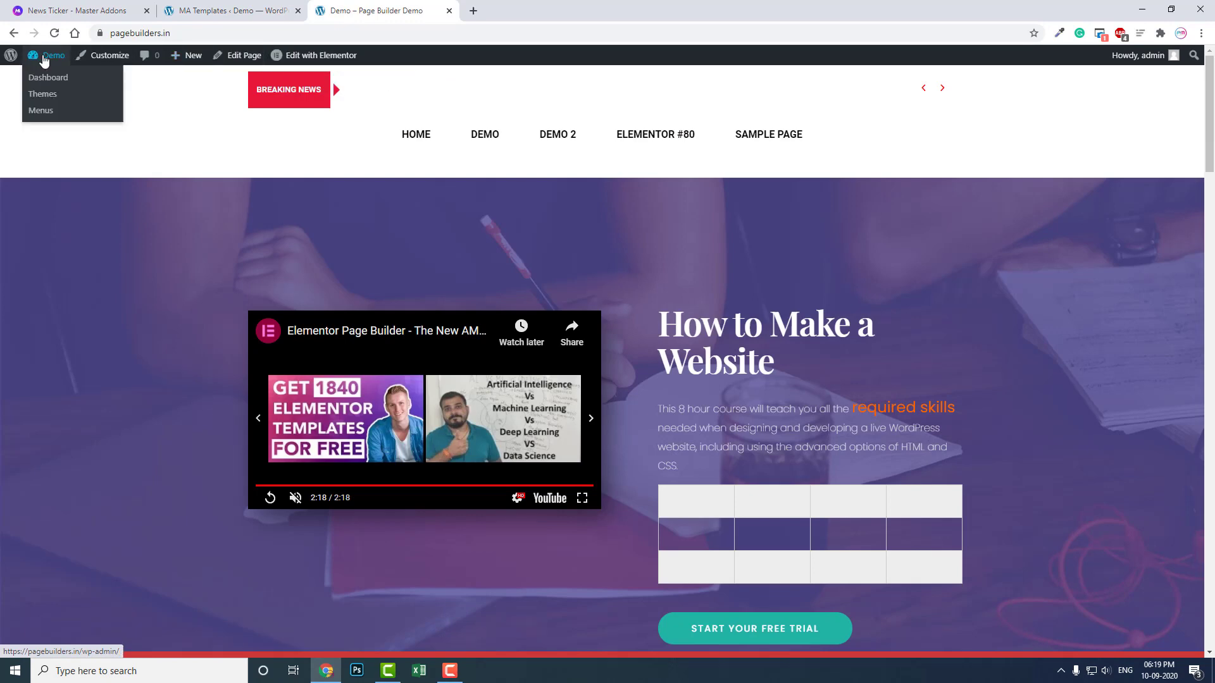
{"action": "left_click", "coordinate": [49, 77]}
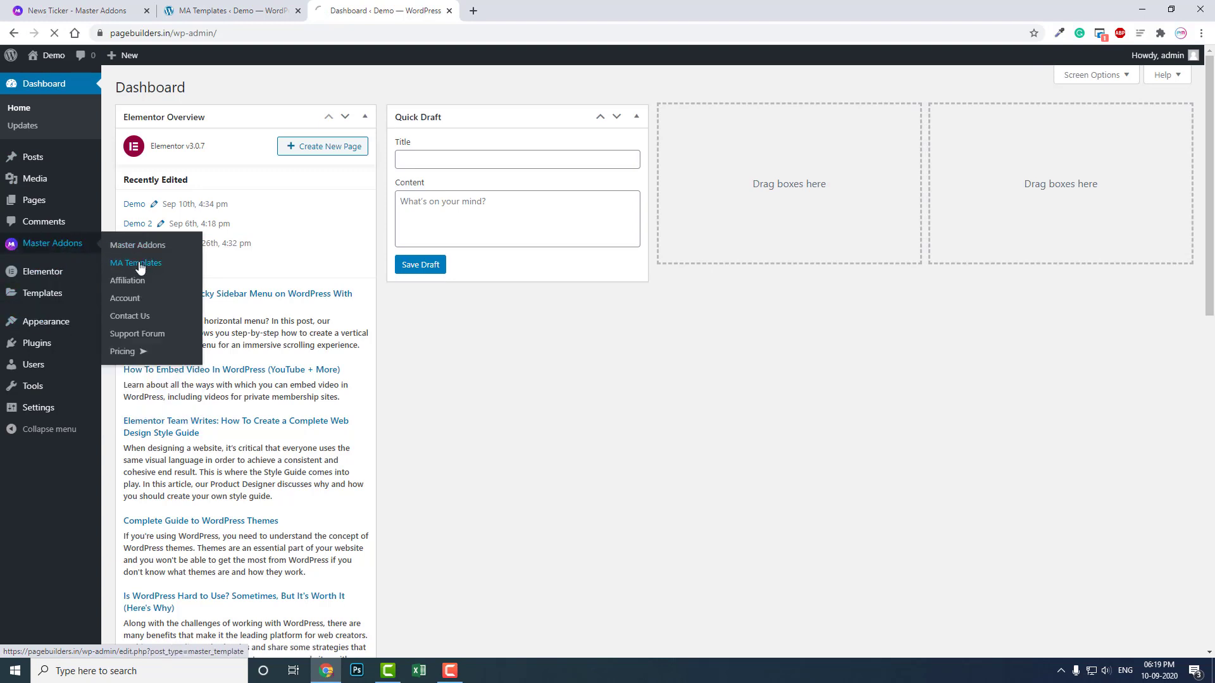
{"action": "left_click", "coordinate": [135, 263]}
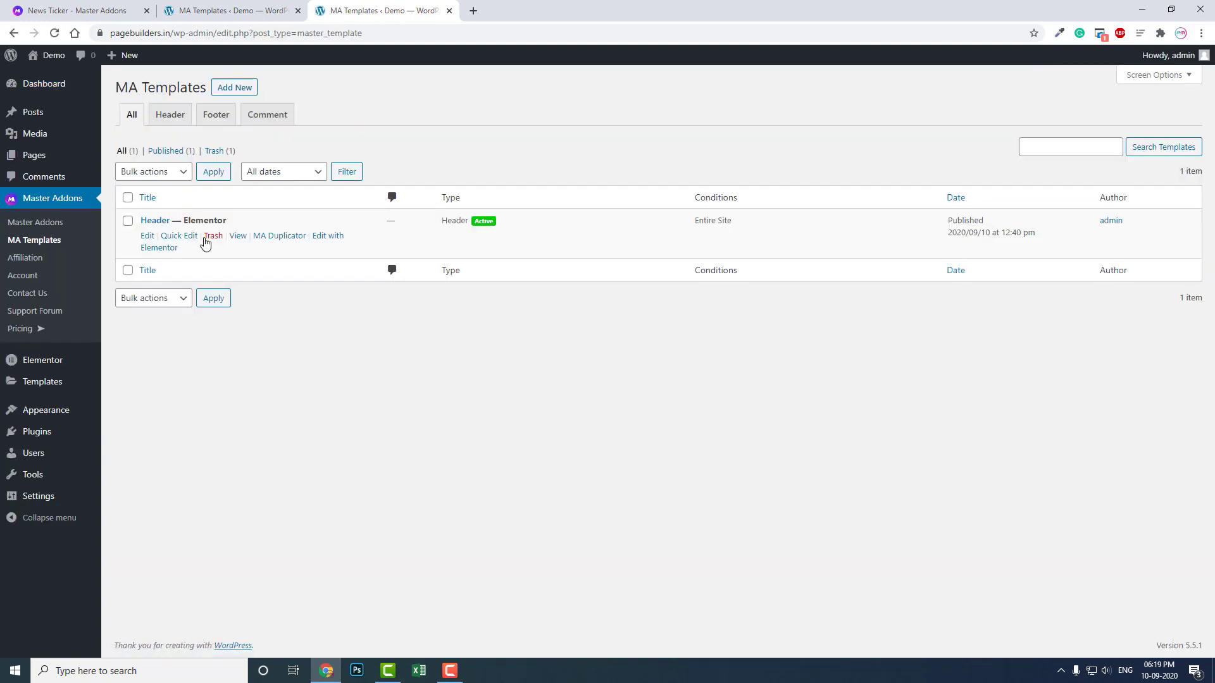
{"action": "mouse_move", "coordinate": [326, 241]}
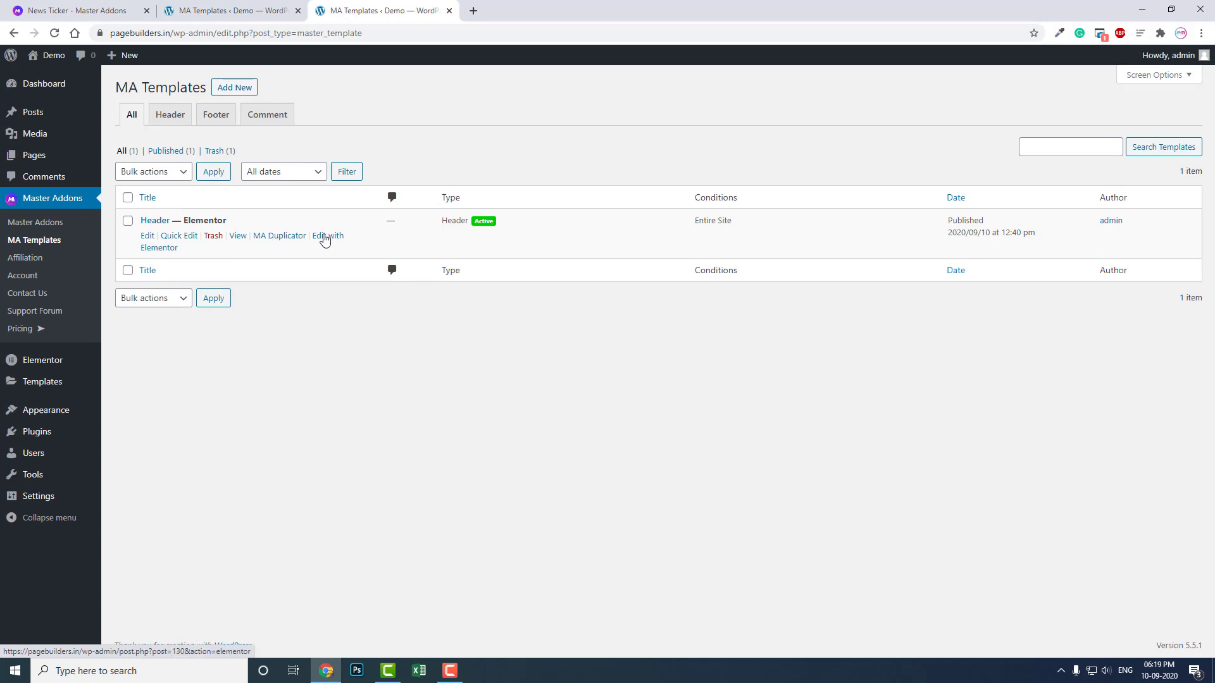
Step: Edit the Header template with Elementor and delete its existing section
{"action": "left_click", "coordinate": [326, 236]}
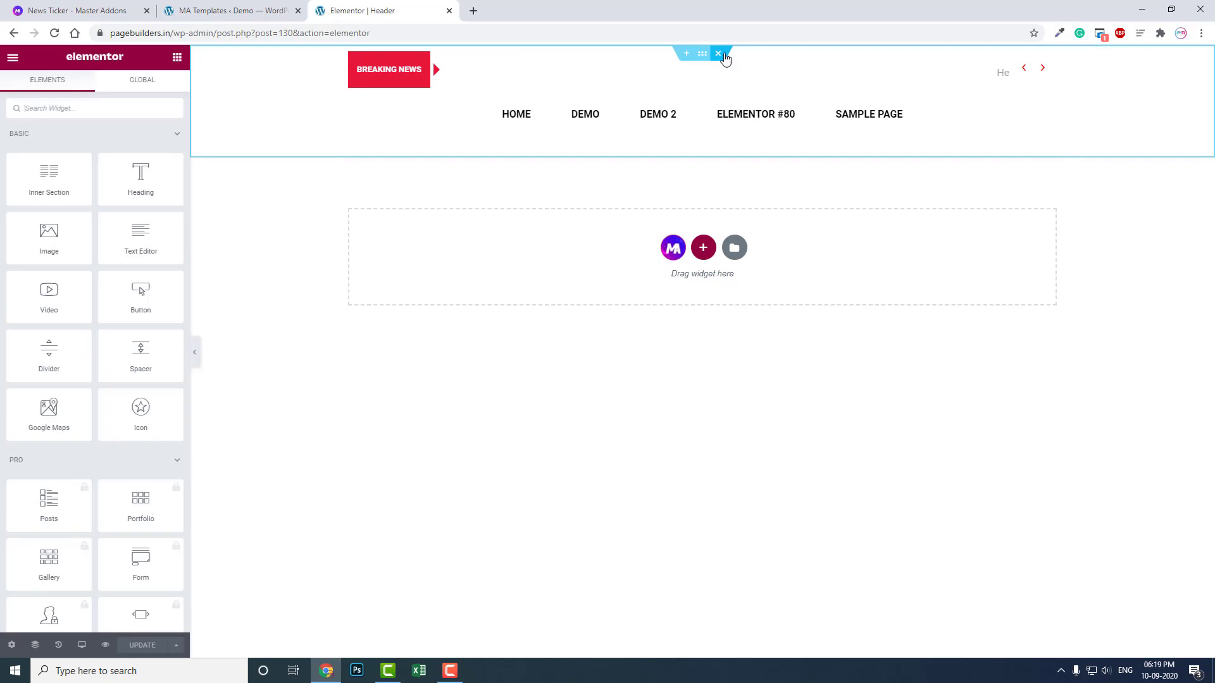
{"action": "left_click", "coordinate": [717, 53]}
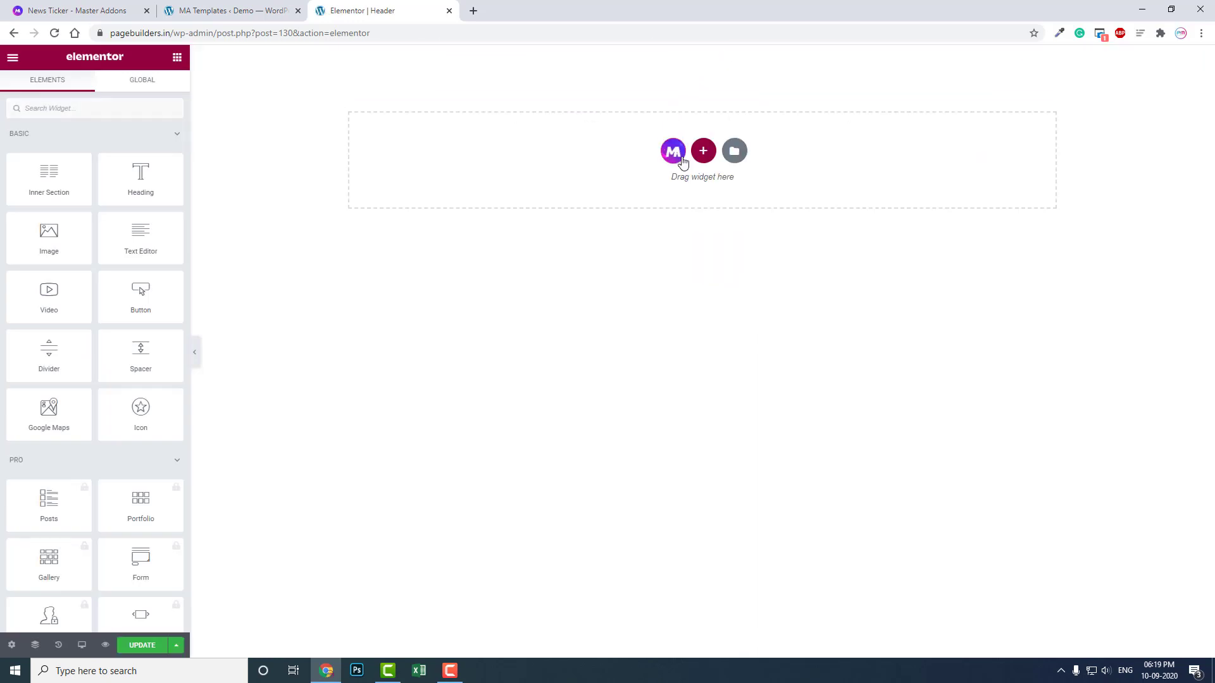
{"action": "left_click", "coordinate": [702, 151]}
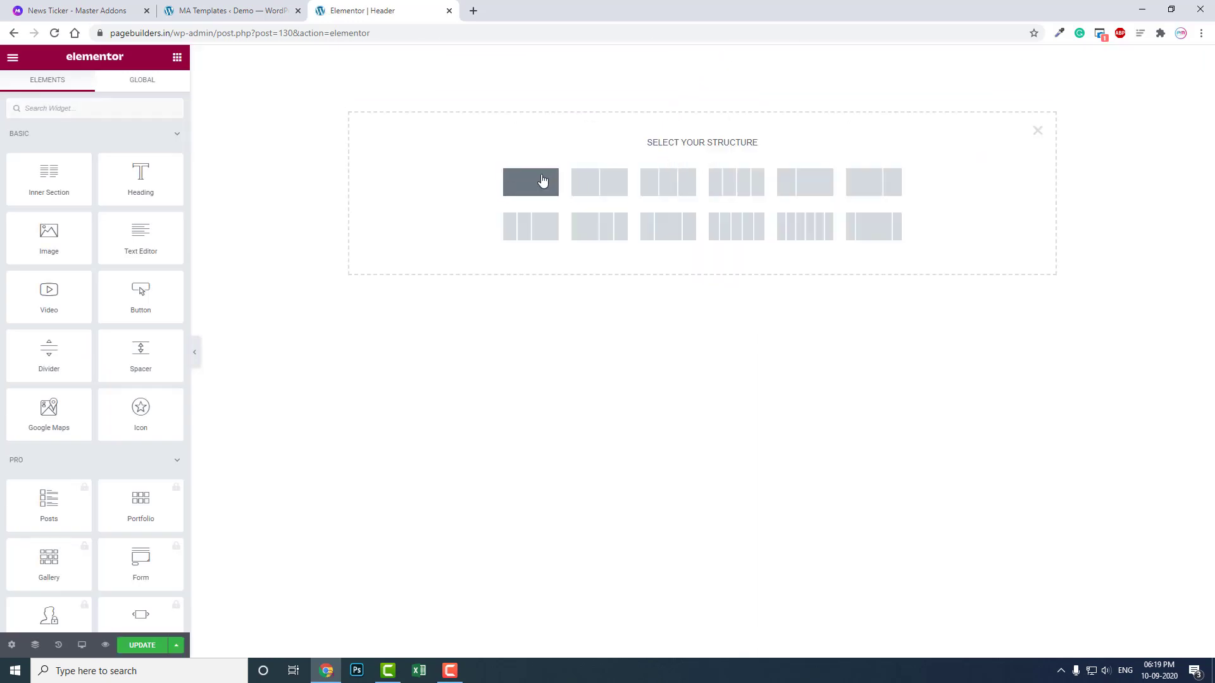
Step: Add a one-column section and search 'news' to drop in the MA News Ticker widget
{"action": "left_click", "coordinate": [530, 182]}
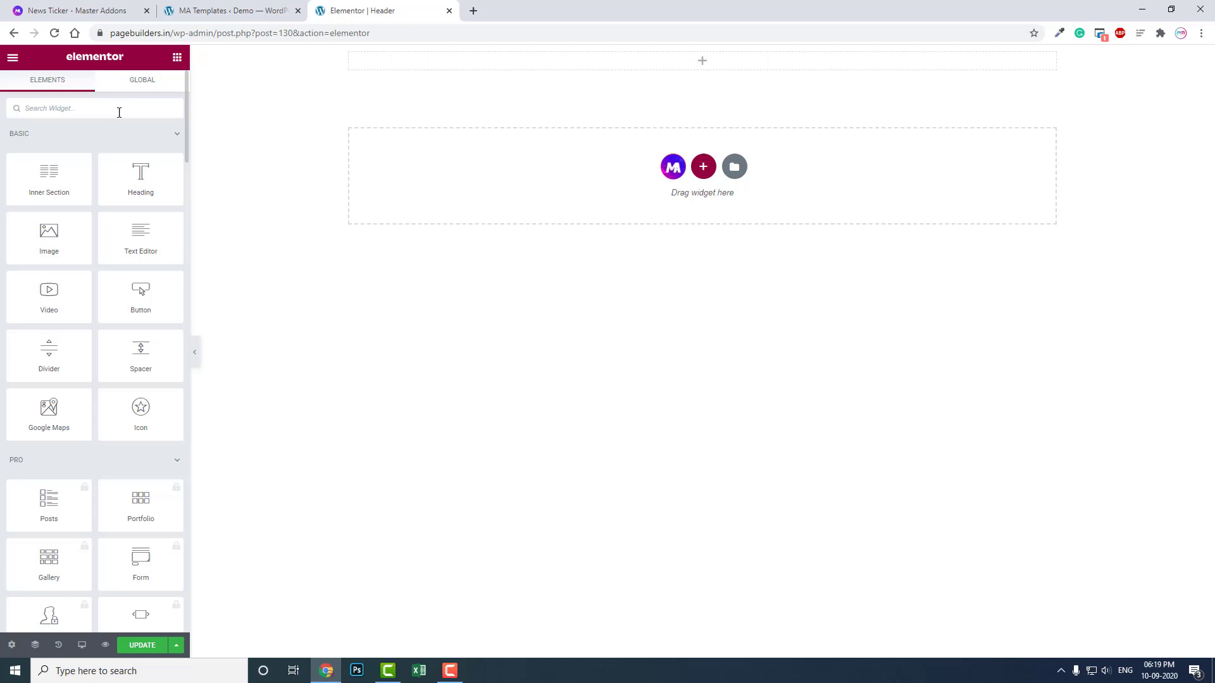
{"action": "type", "text": "nw"}
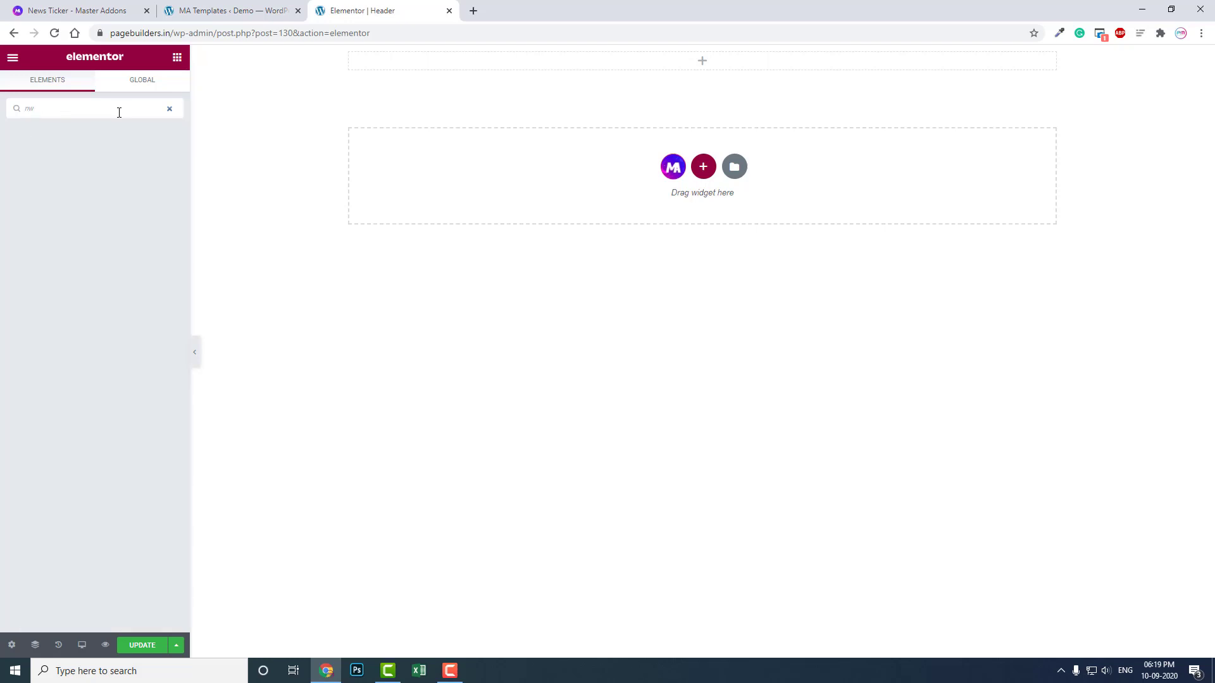
{"action": "type", "text": "news"}
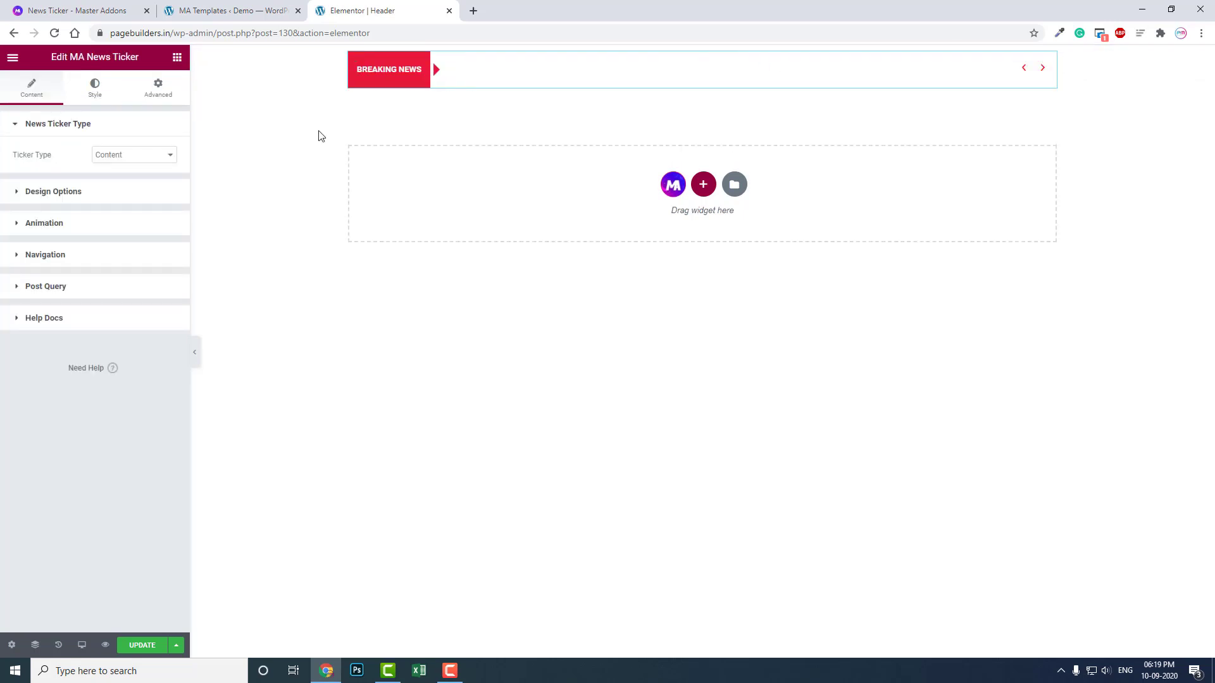
{"action": "mouse_move", "coordinate": [95, 87]}
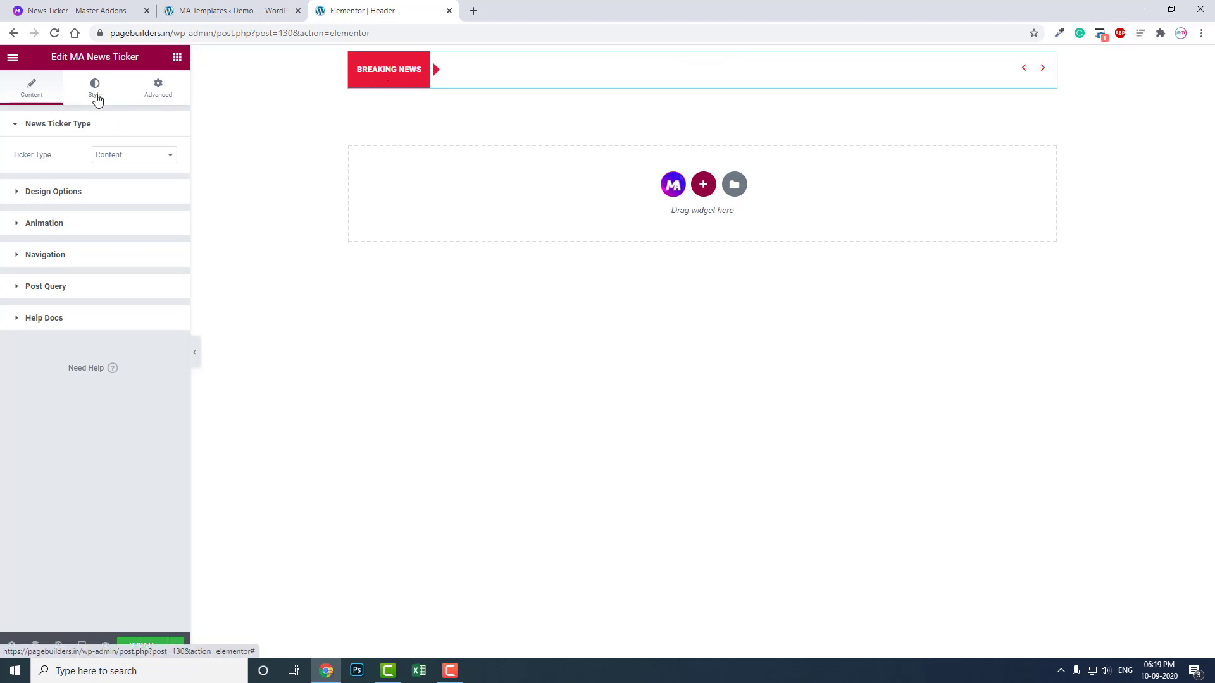
Step: Style the ticker's Ribbon Angle Color and Label Background green instead of red
{"action": "left_click", "coordinate": [95, 87]}
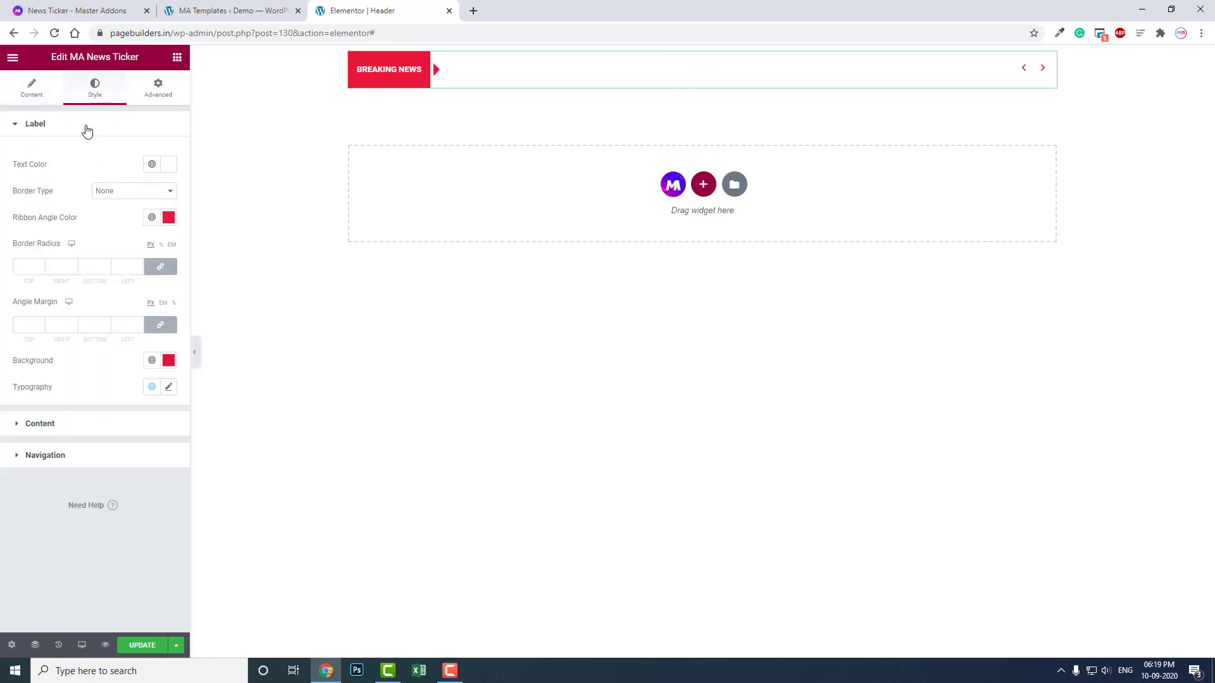
{"action": "mouse_move", "coordinate": [168, 218]}
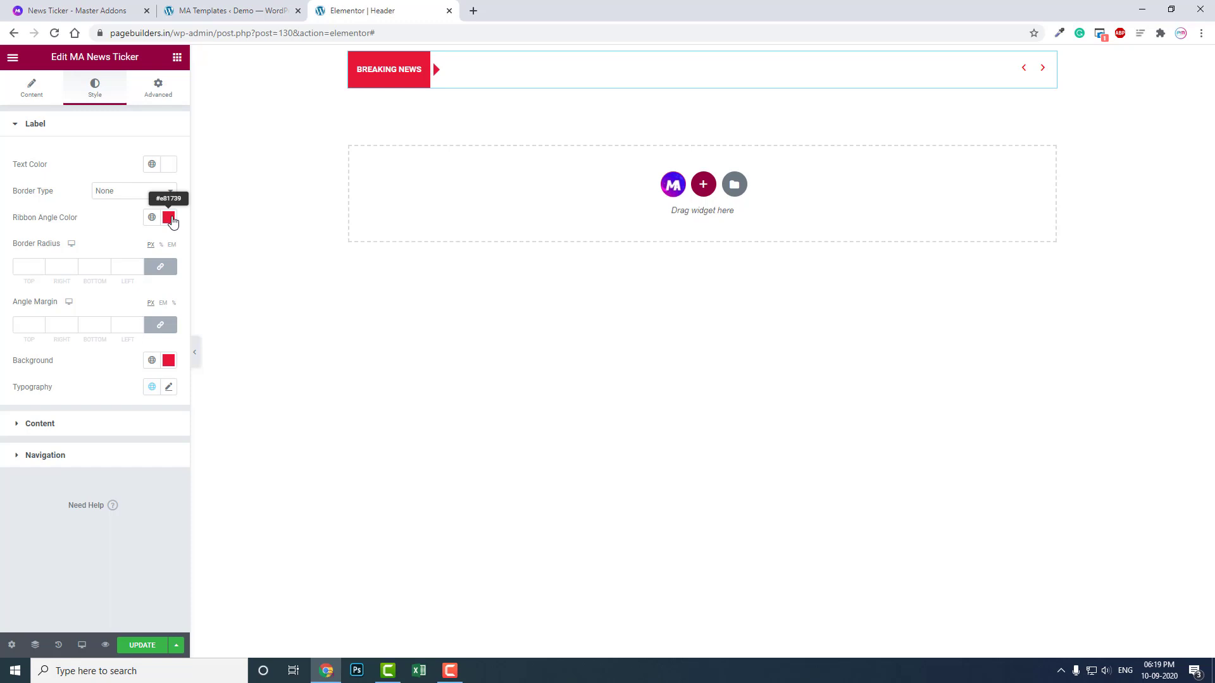
{"action": "left_click", "coordinate": [169, 217]}
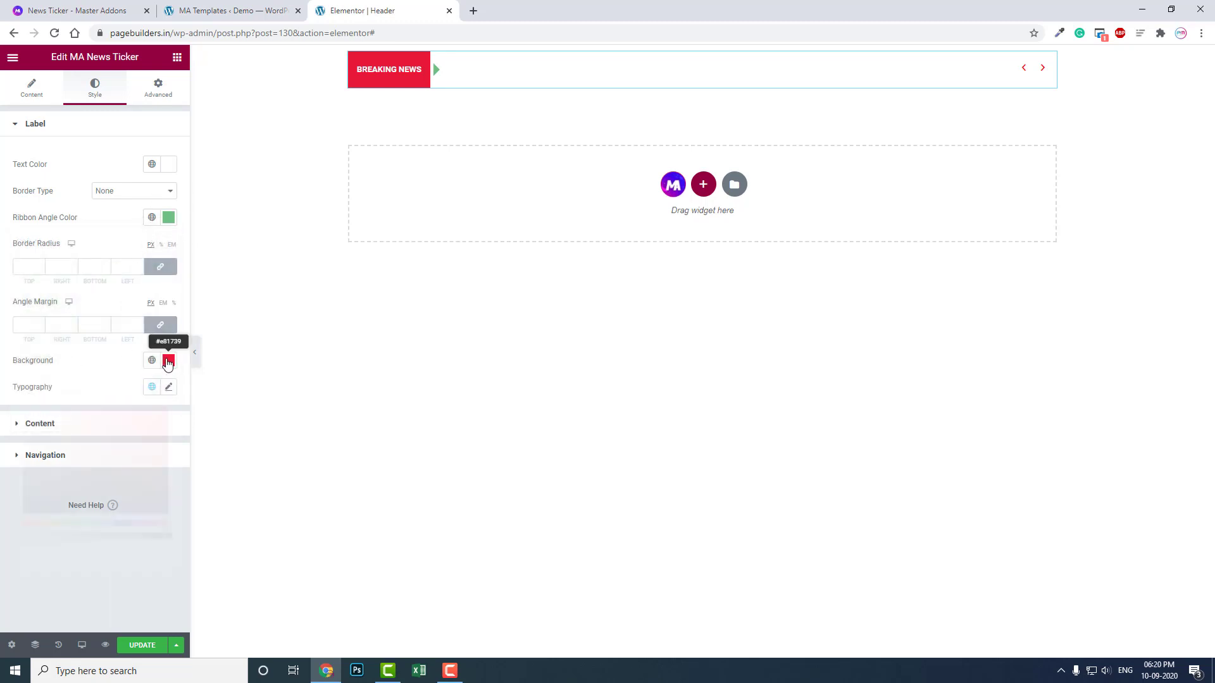
{"action": "left_click", "coordinate": [168, 360]}
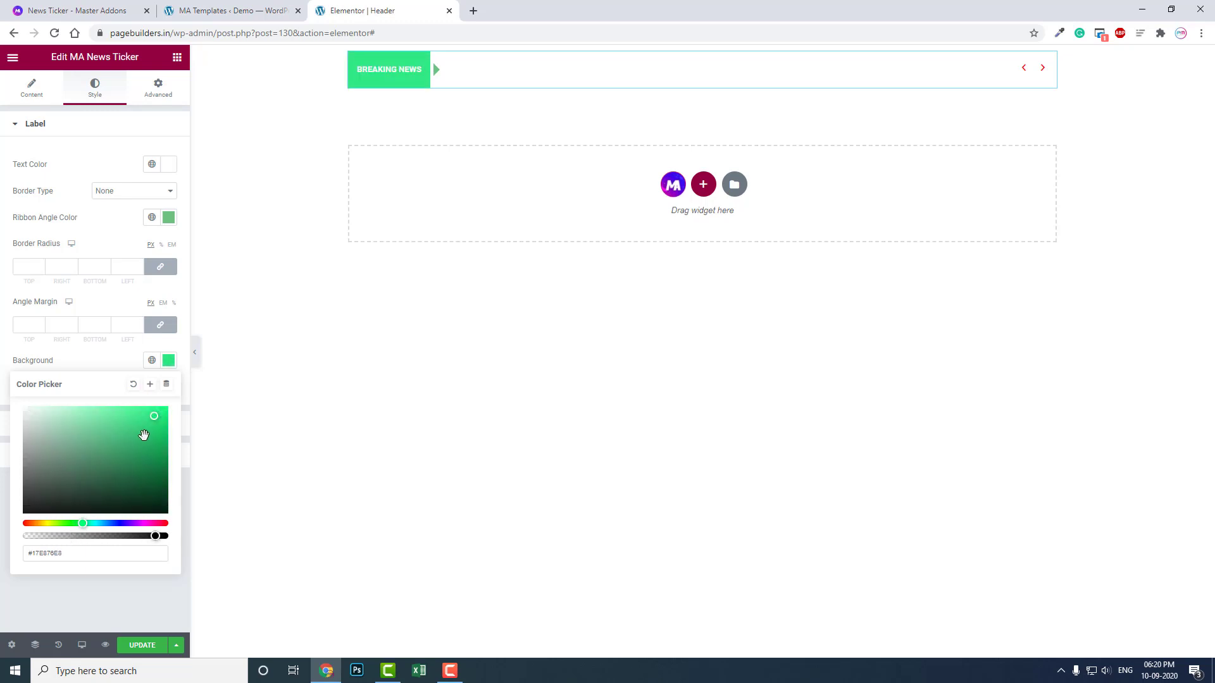
{"action": "left_click", "coordinate": [108, 359]}
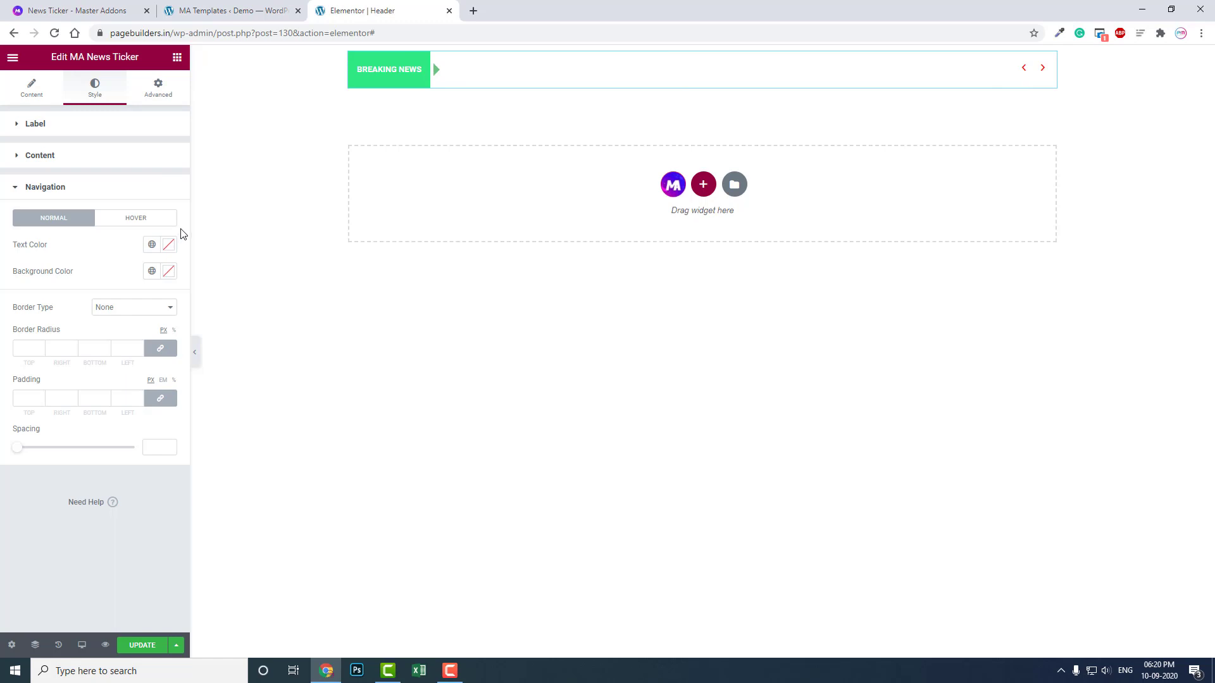
{"action": "mouse_move", "coordinate": [62, 93]}
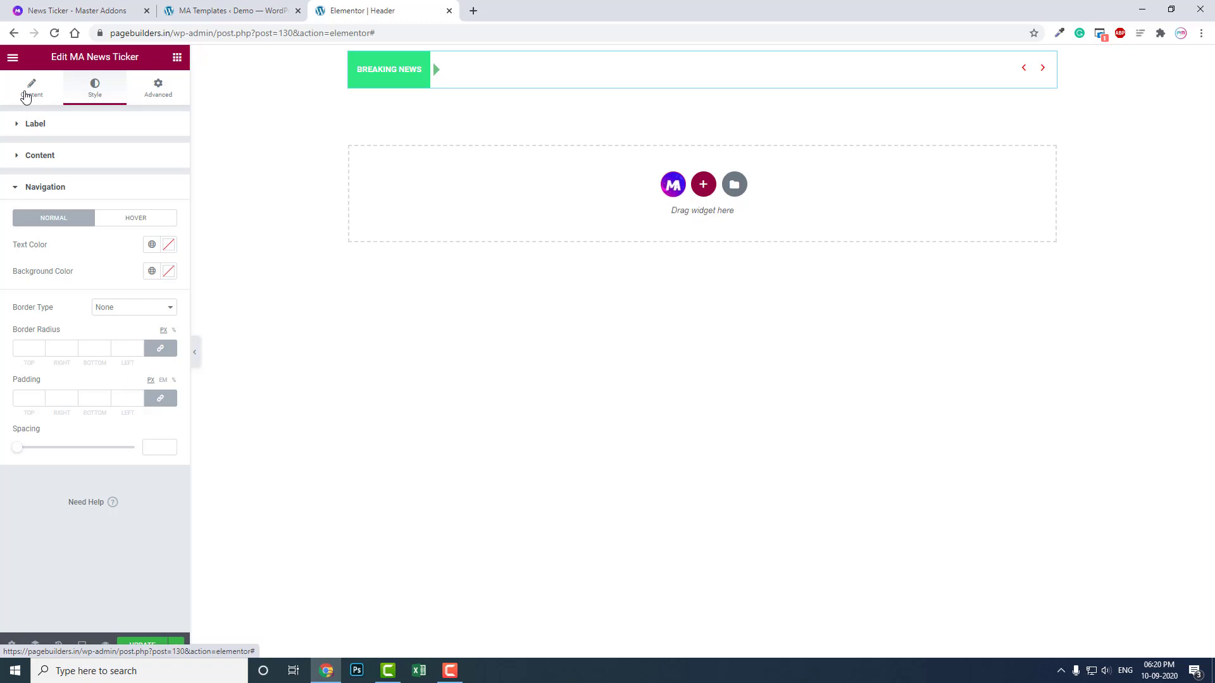
Step: Return to the ticker's Content settings and keep Content as the Ticker Type
{"action": "left_click", "coordinate": [32, 85]}
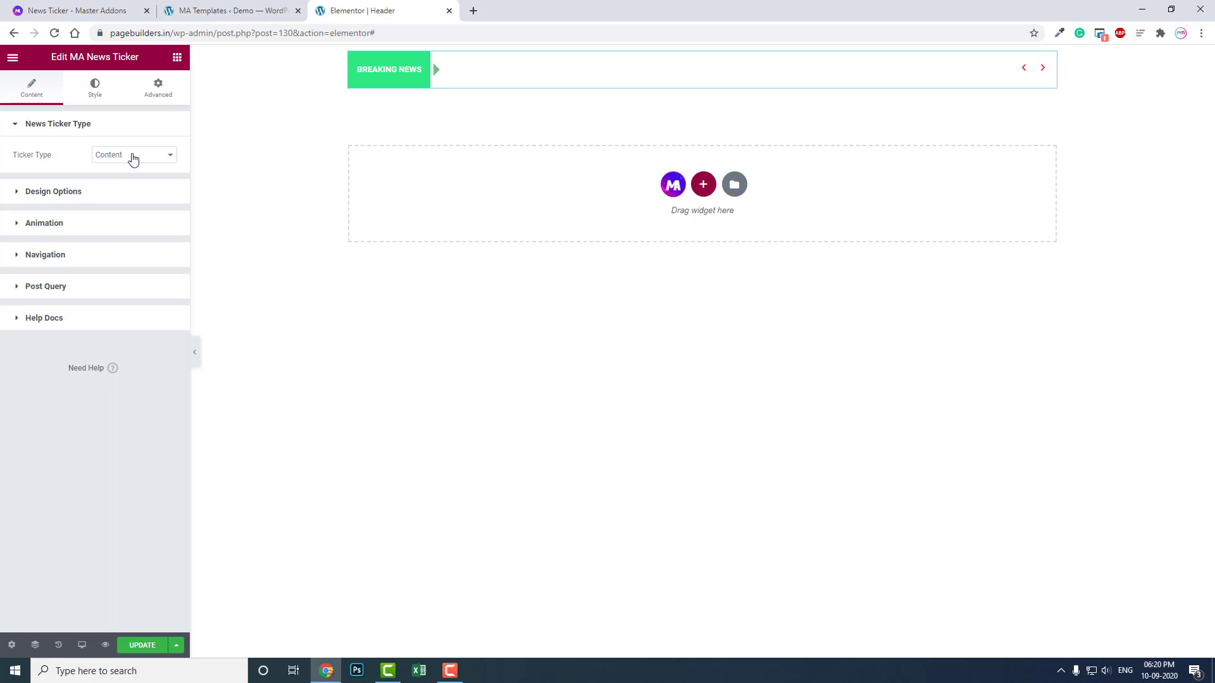
{"action": "left_click", "coordinate": [131, 154]}
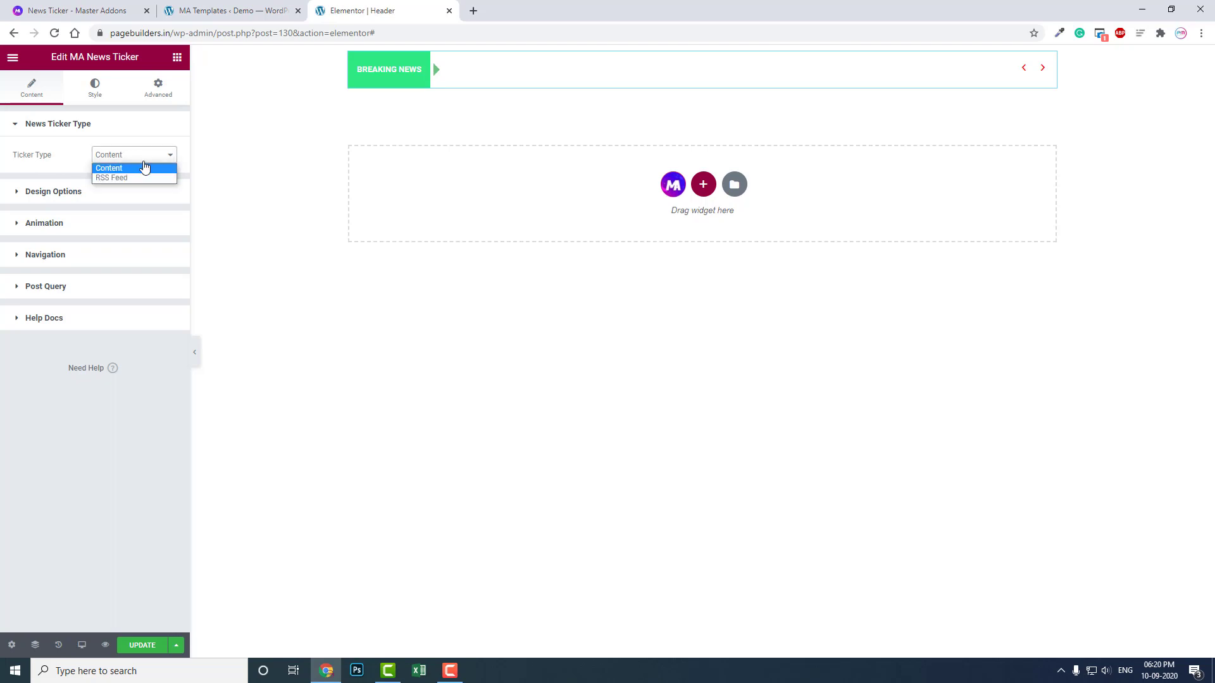
{"action": "left_click", "coordinate": [108, 169]}
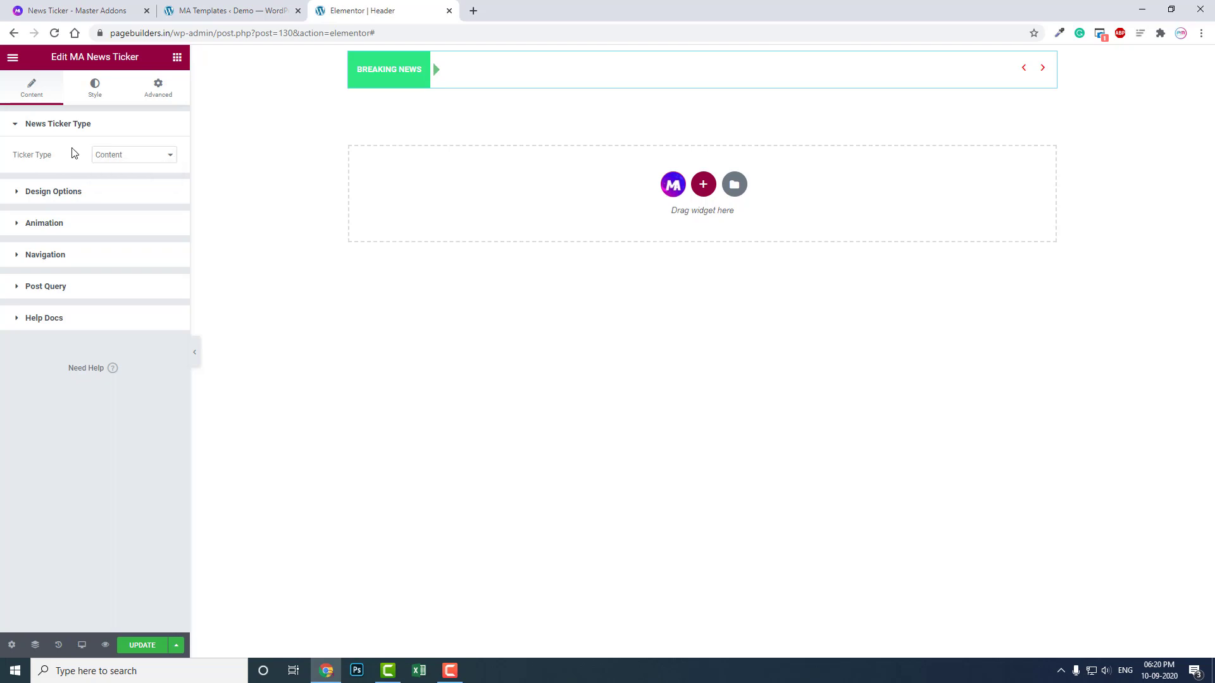
{"action": "mouse_move", "coordinate": [81, 173]}
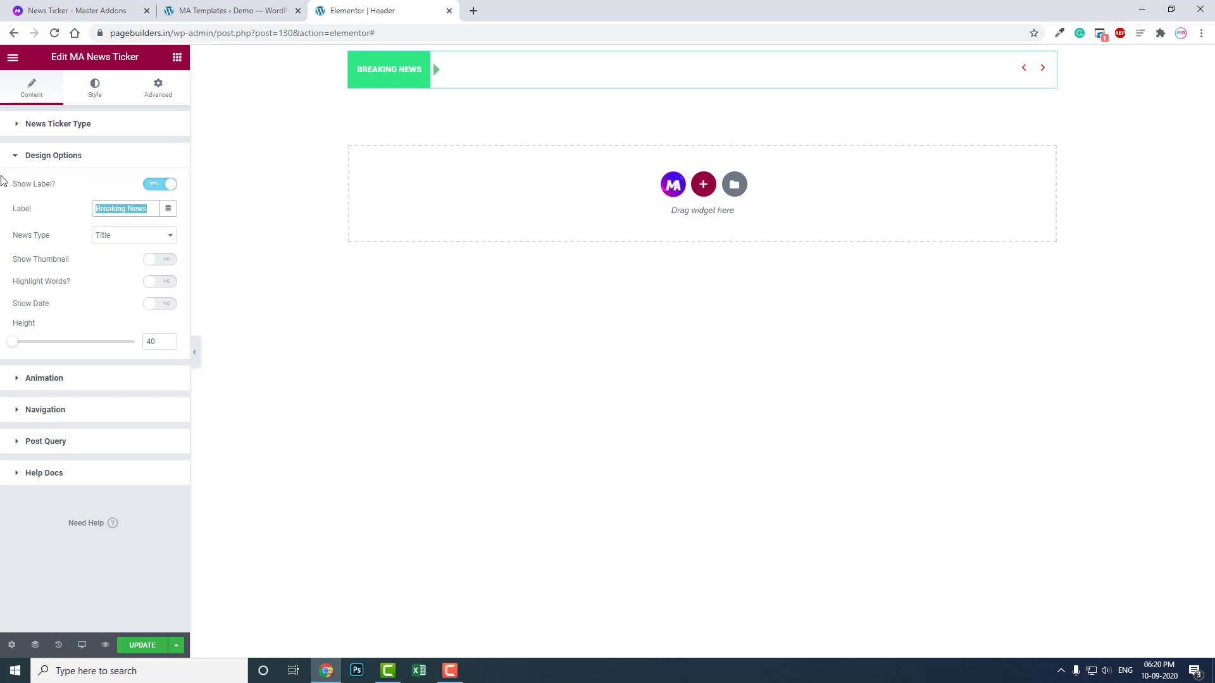
Step: Label the ticker 'Latest Updates' and keep the label switched on
{"action": "type", "text": "Latest Updates"}
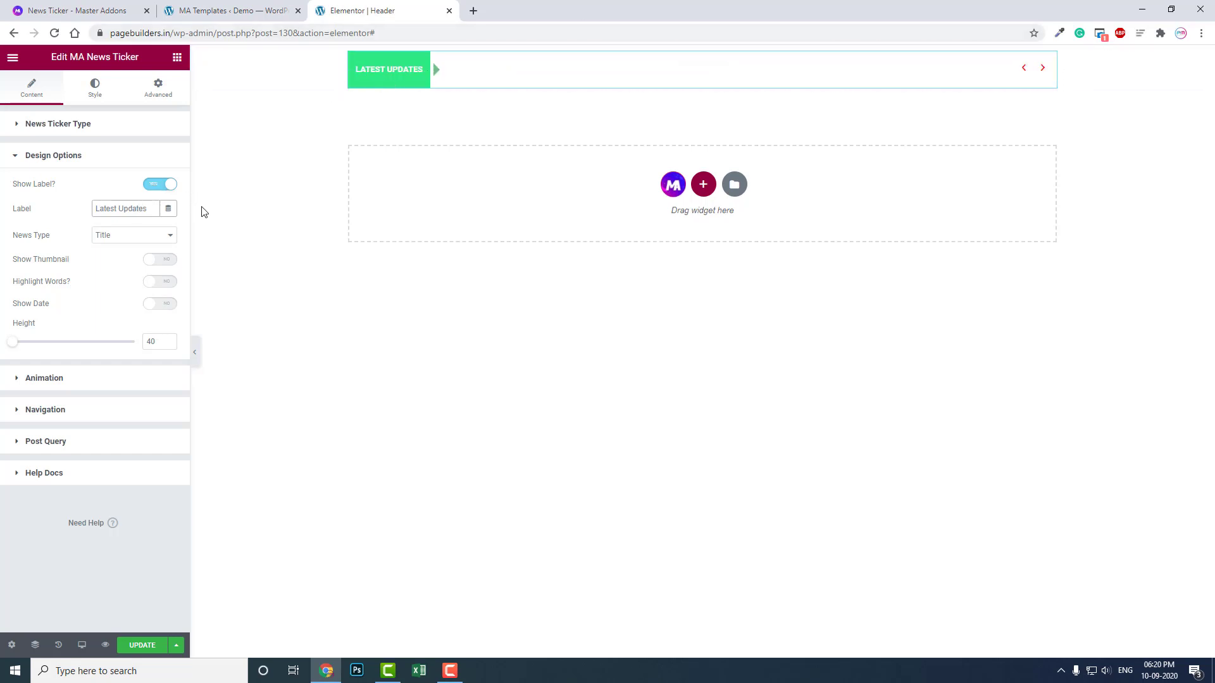
{"action": "left_click", "coordinate": [159, 183]}
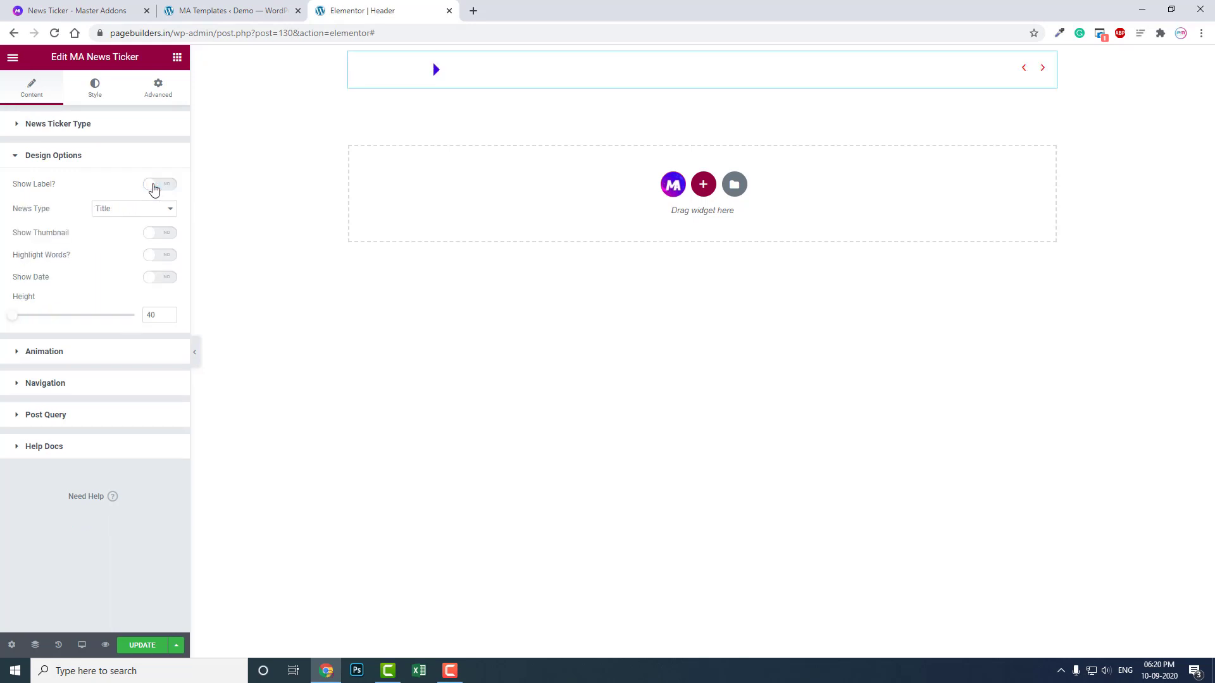
{"action": "left_click", "coordinate": [160, 184]}
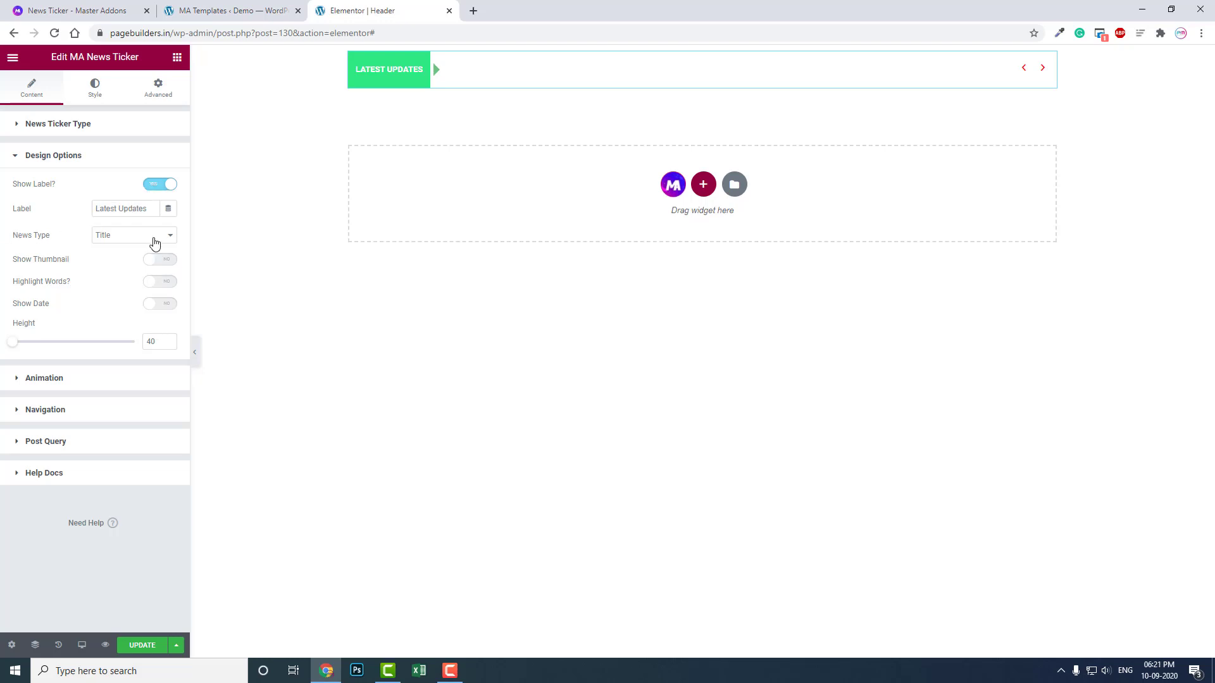
Step: Set News Type to Title rather than Excerpt, leaving Show Thumbnail off
{"action": "left_click", "coordinate": [133, 236]}
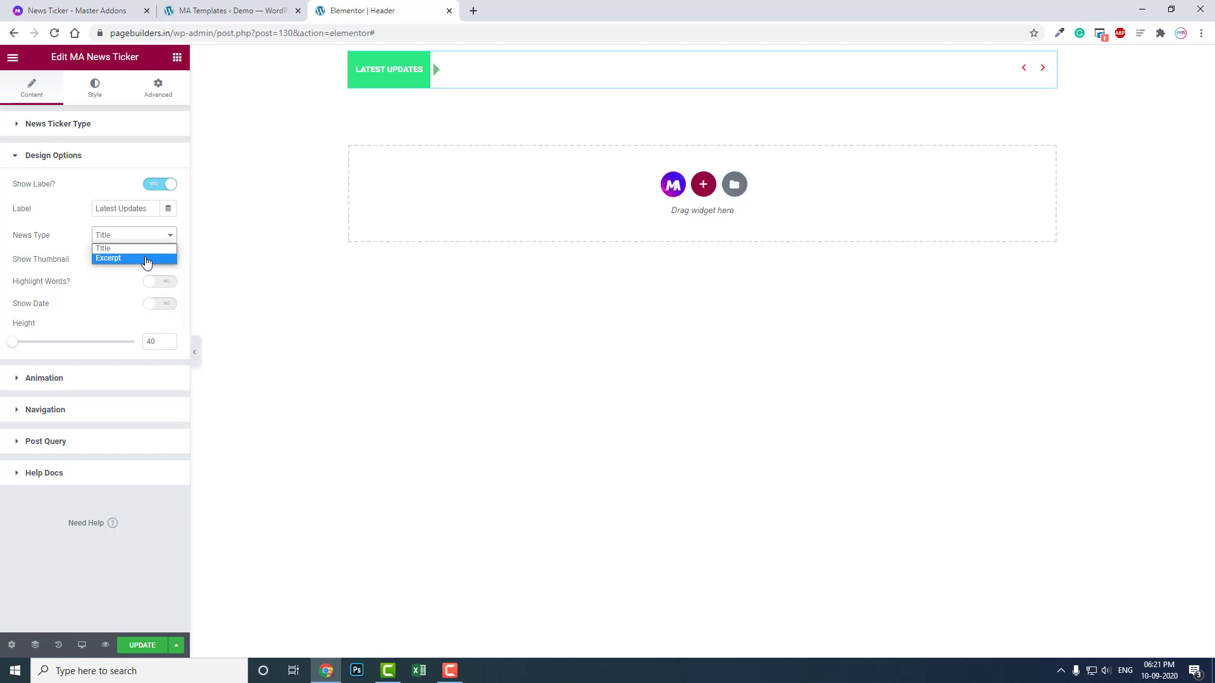
{"action": "left_click", "coordinate": [109, 258]}
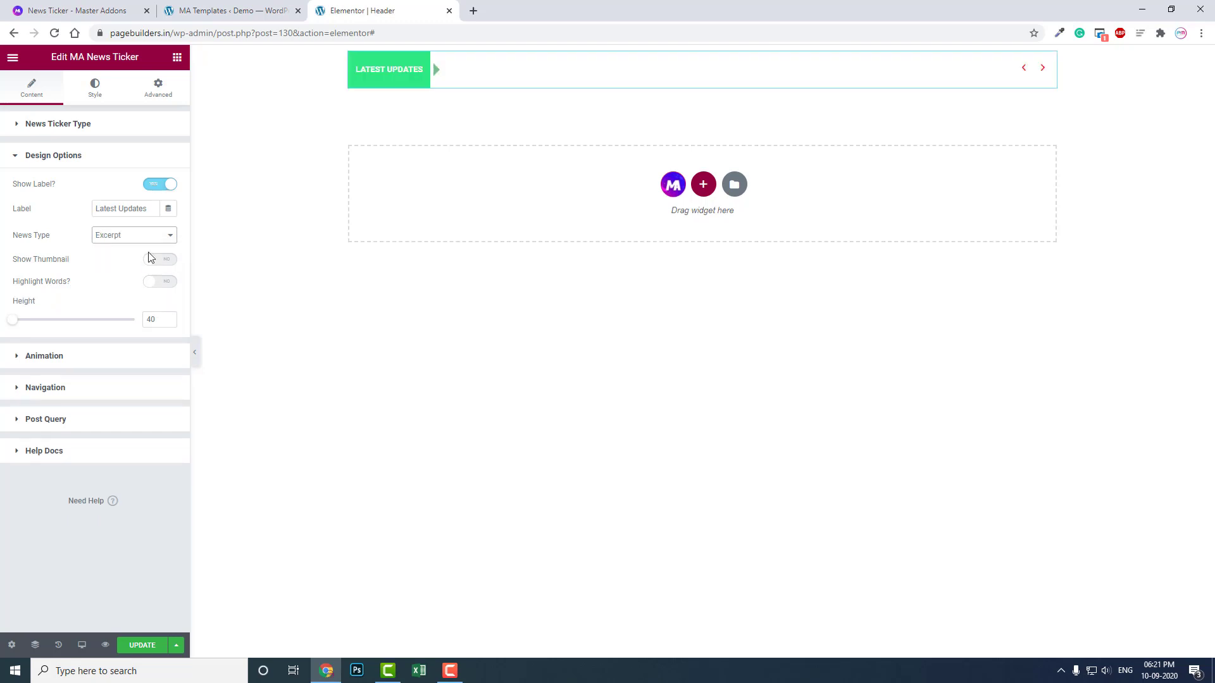
{"action": "left_click", "coordinate": [133, 235]}
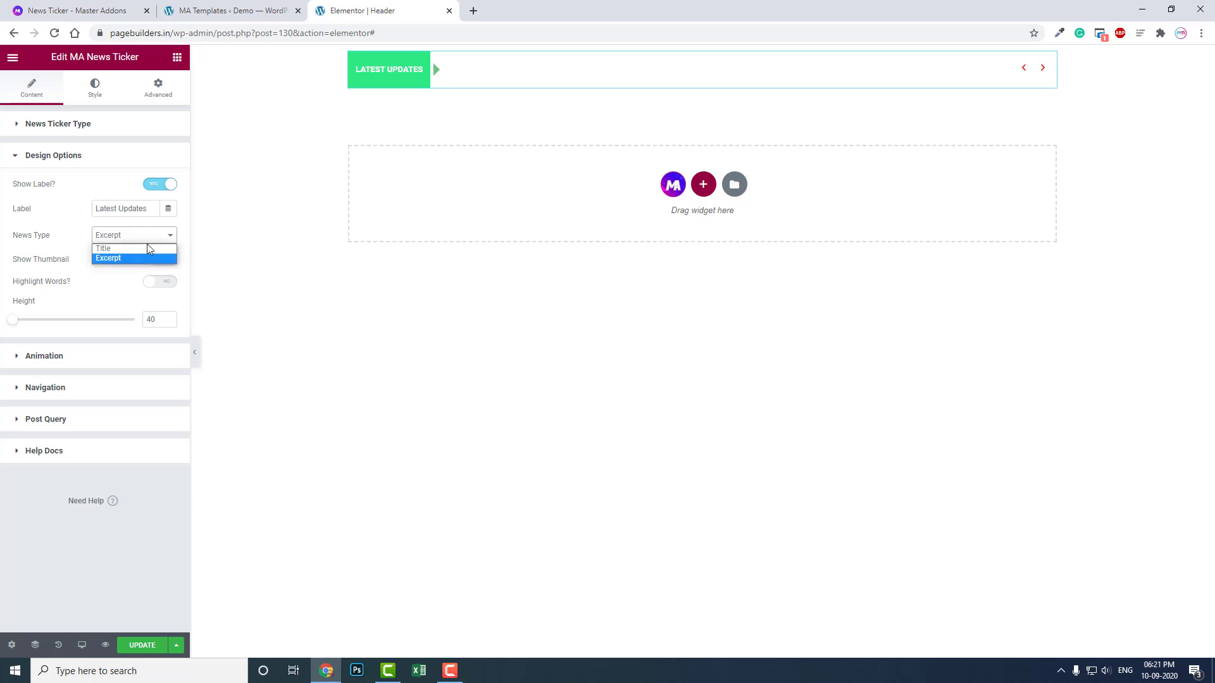
{"action": "left_click", "coordinate": [103, 248]}
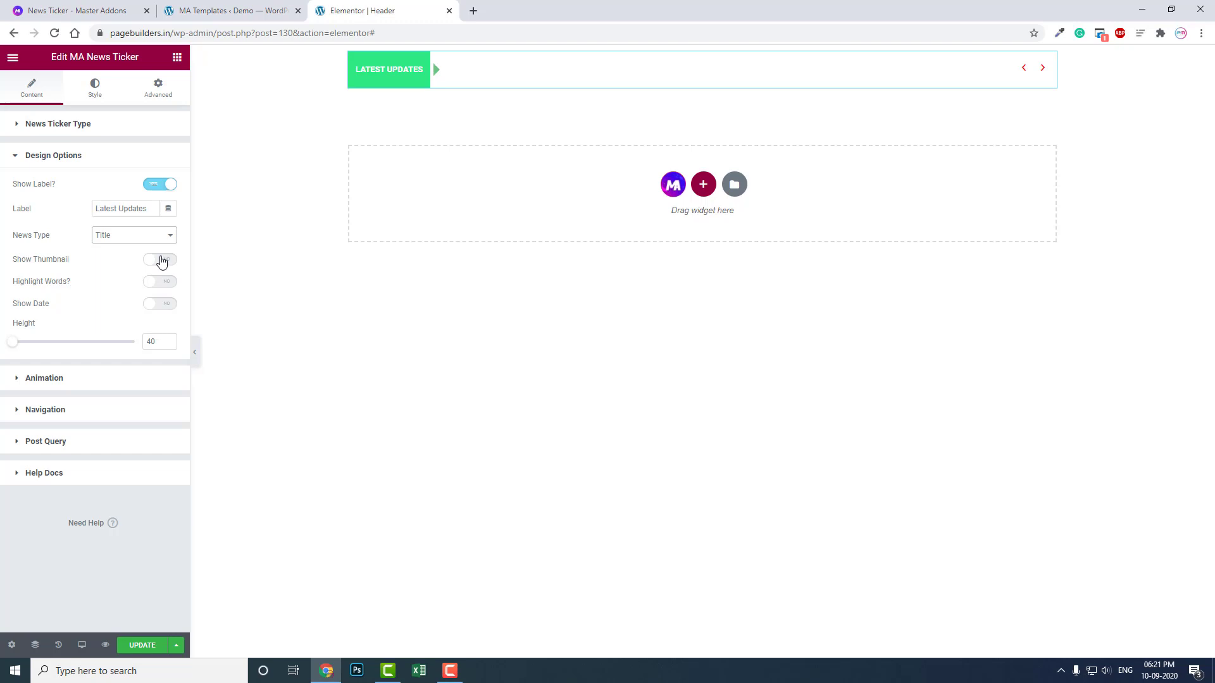
{"action": "left_click", "coordinate": [160, 259]}
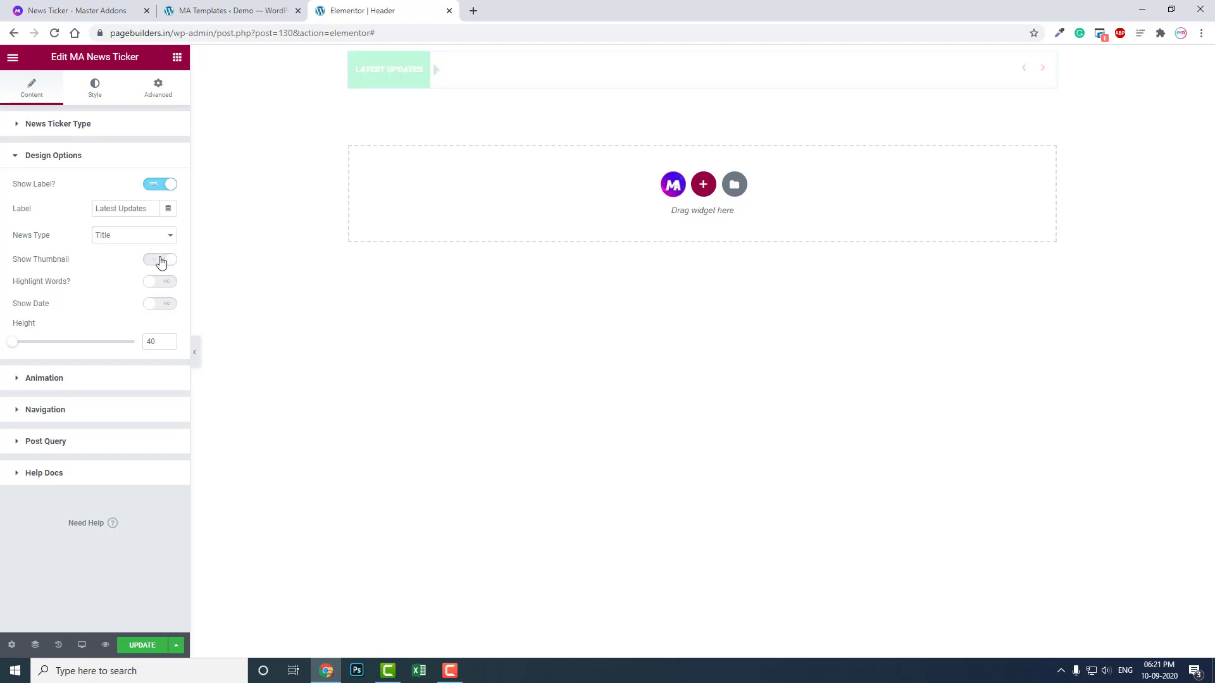
{"action": "left_click", "coordinate": [159, 258]}
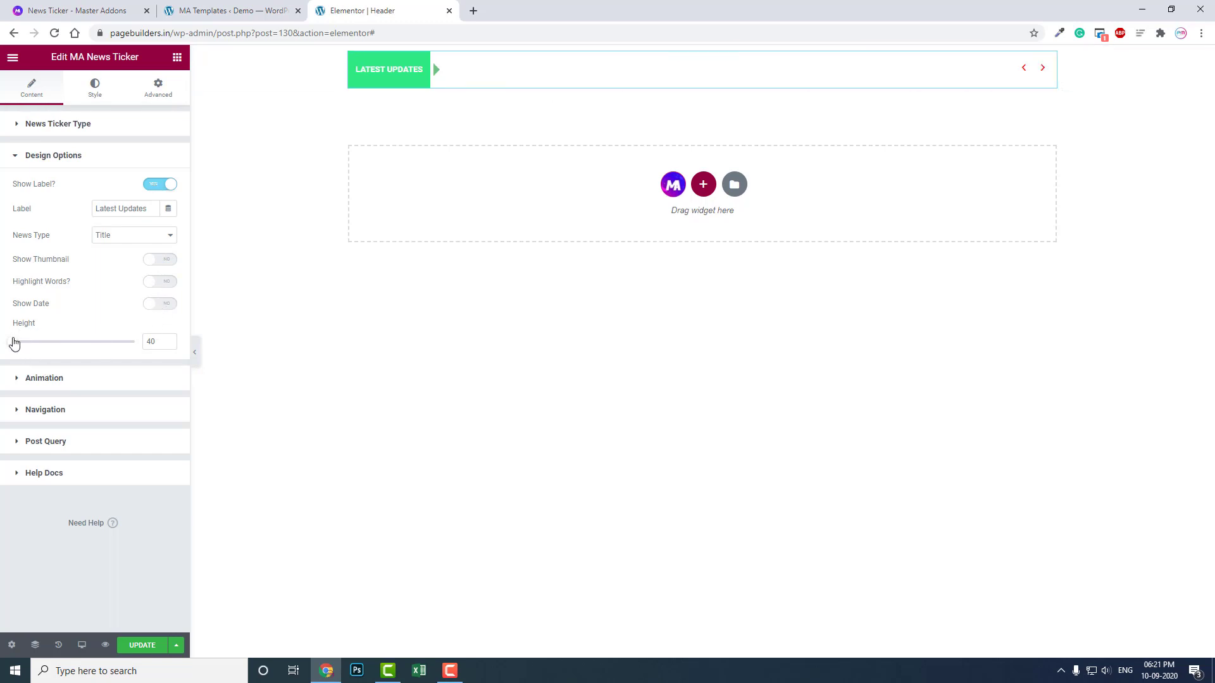
Step: Try tall and short Height values, settling the ticker near its minimum as a slim bar
{"action": "left_click_drag", "start_coordinate": [15, 342], "coordinate": [84, 341]}
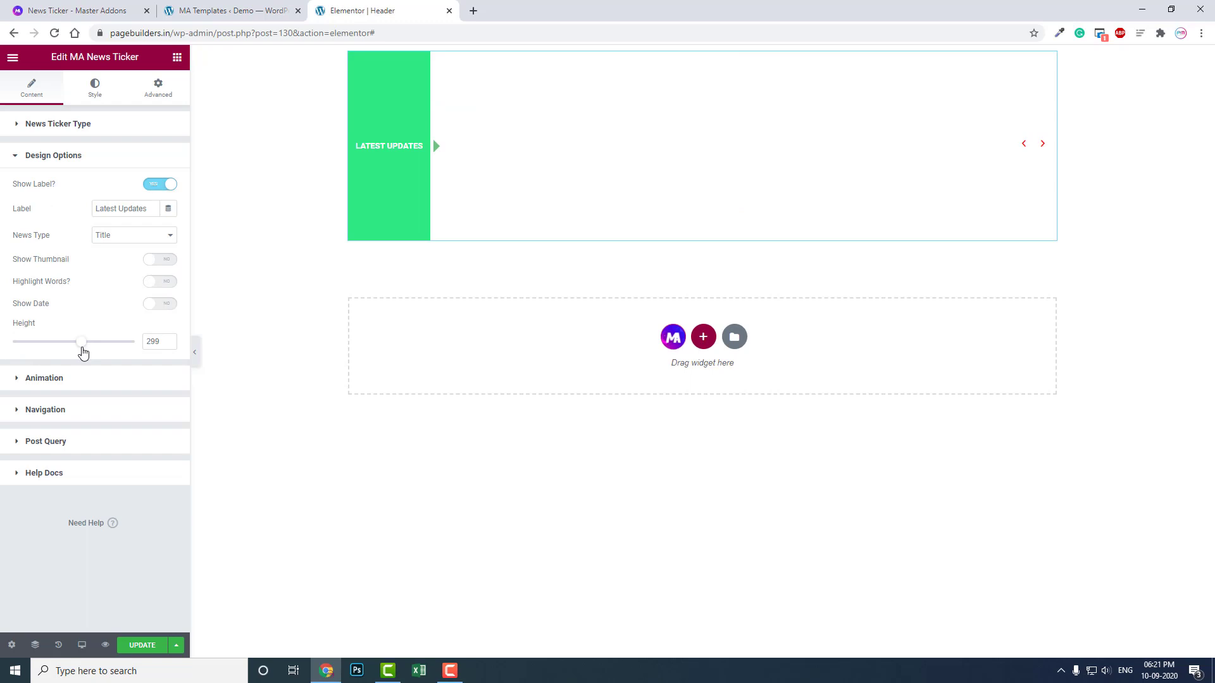
{"action": "left_click_drag", "start_coordinate": [83, 341], "coordinate": [50, 340]}
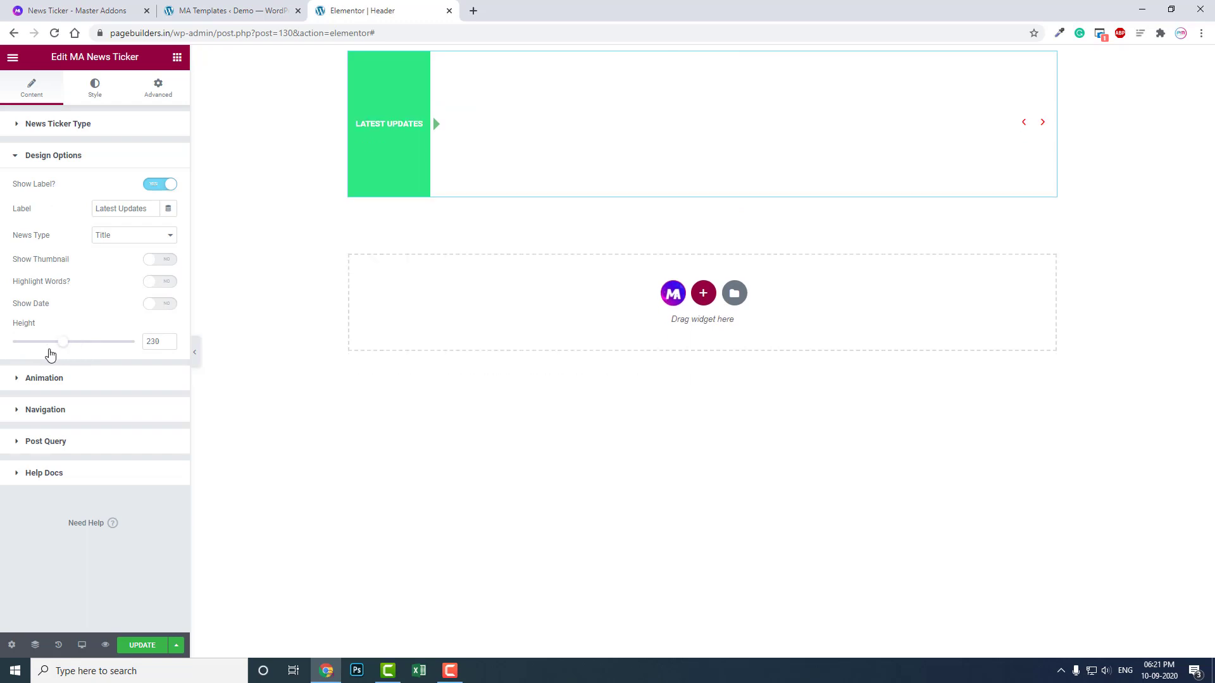
{"action": "left_click_drag", "start_coordinate": [65, 340], "coordinate": [130, 341]}
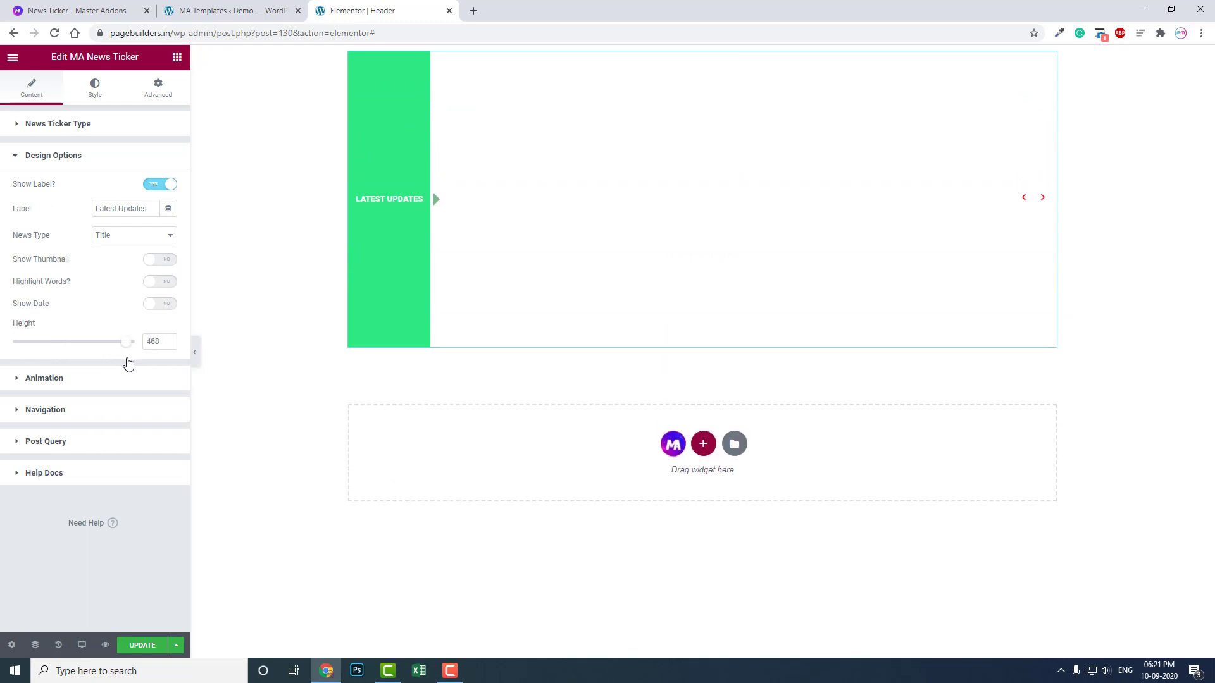
{"action": "left_click_drag", "start_coordinate": [109, 342], "coordinate": [16, 341]}
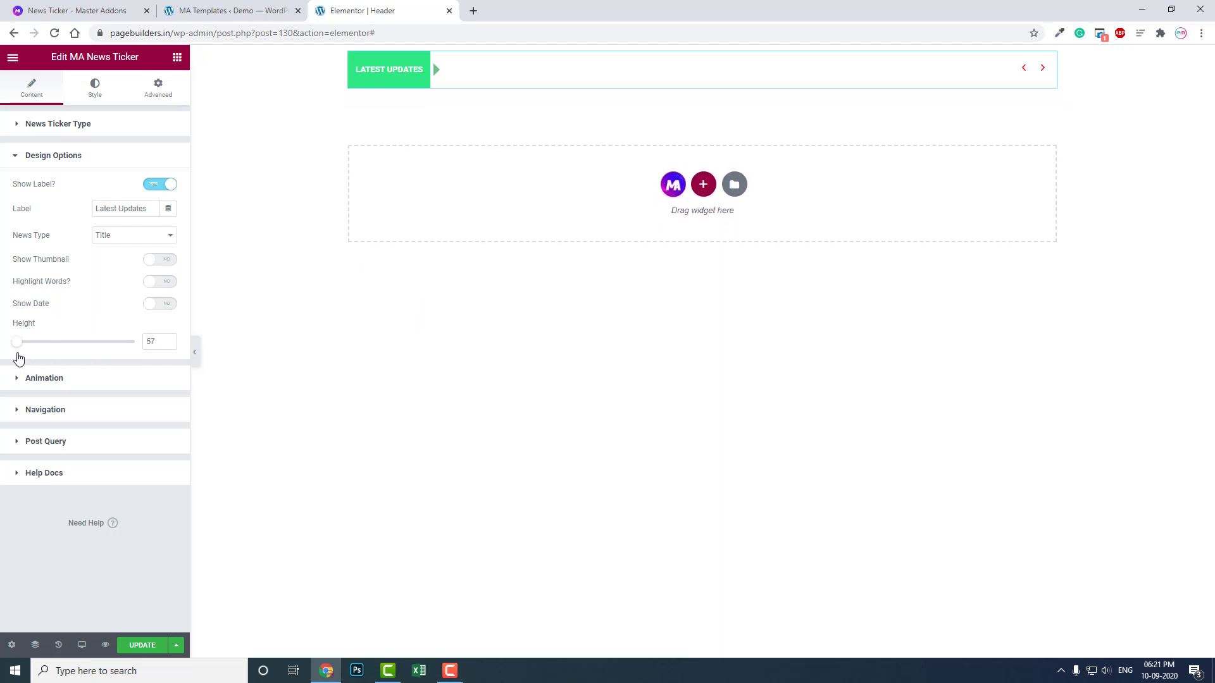
{"action": "left_click_drag", "start_coordinate": [19, 342], "coordinate": [11, 342]}
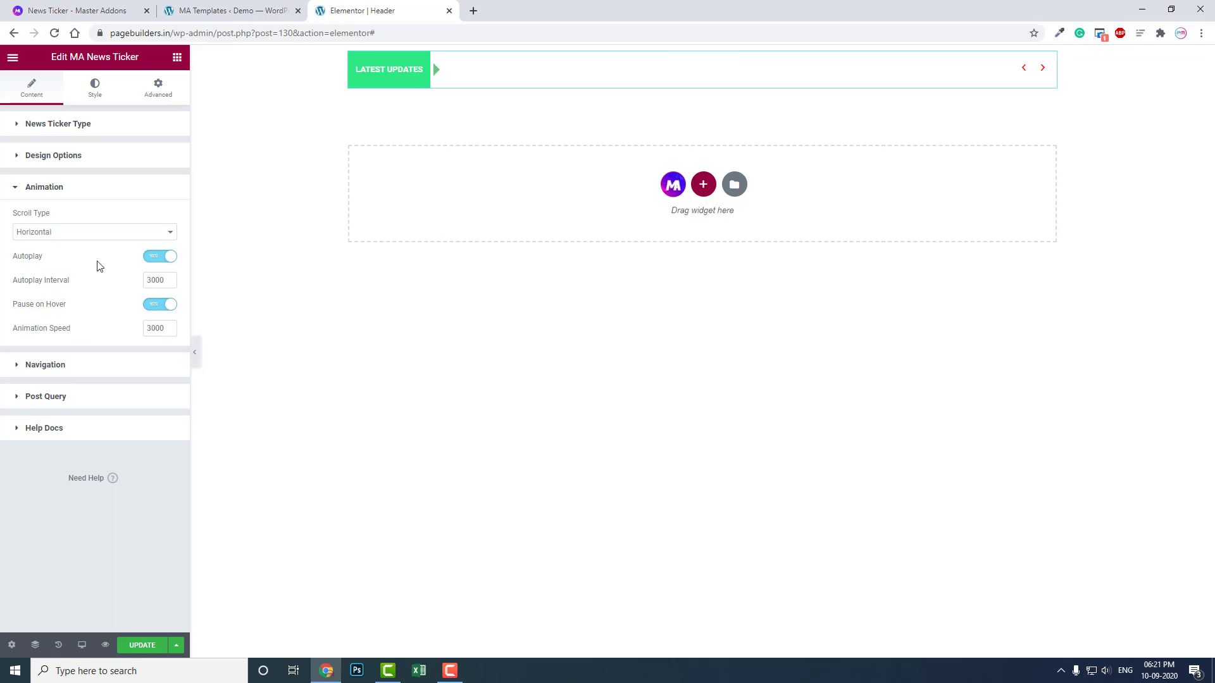
Step: Set the Animation Scroll Type to Horizontal Scroll so headlines move sideways
{"action": "left_click", "coordinate": [93, 232]}
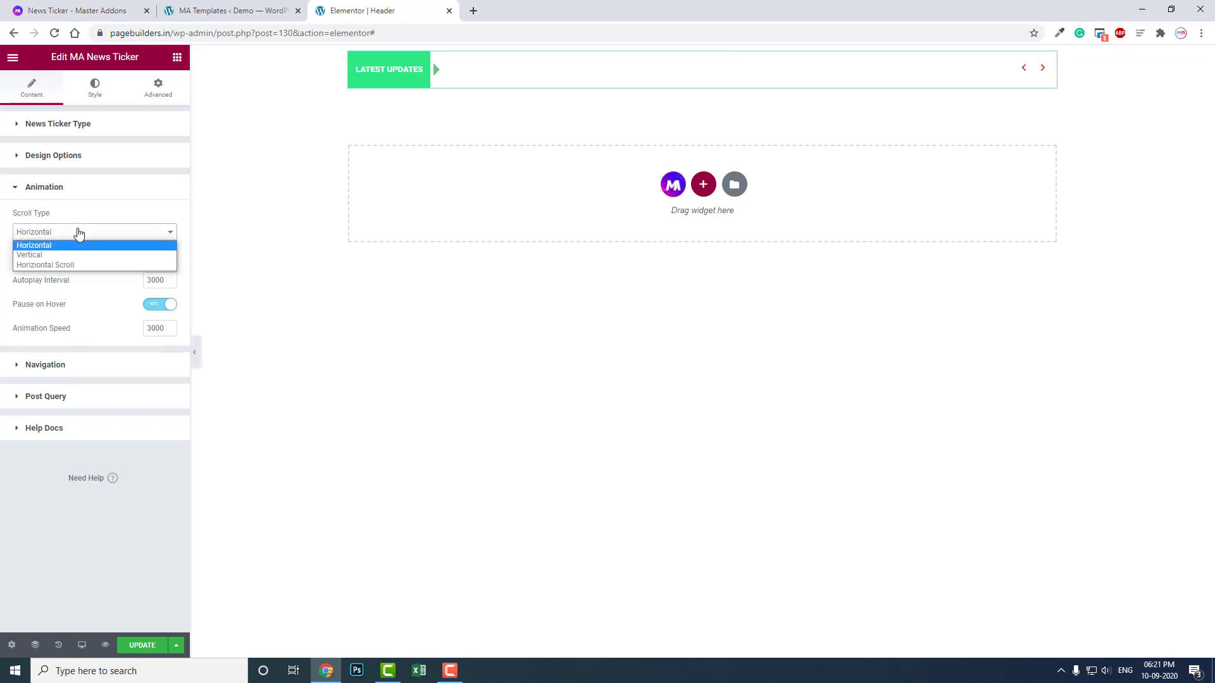
{"action": "left_click", "coordinate": [44, 265]}
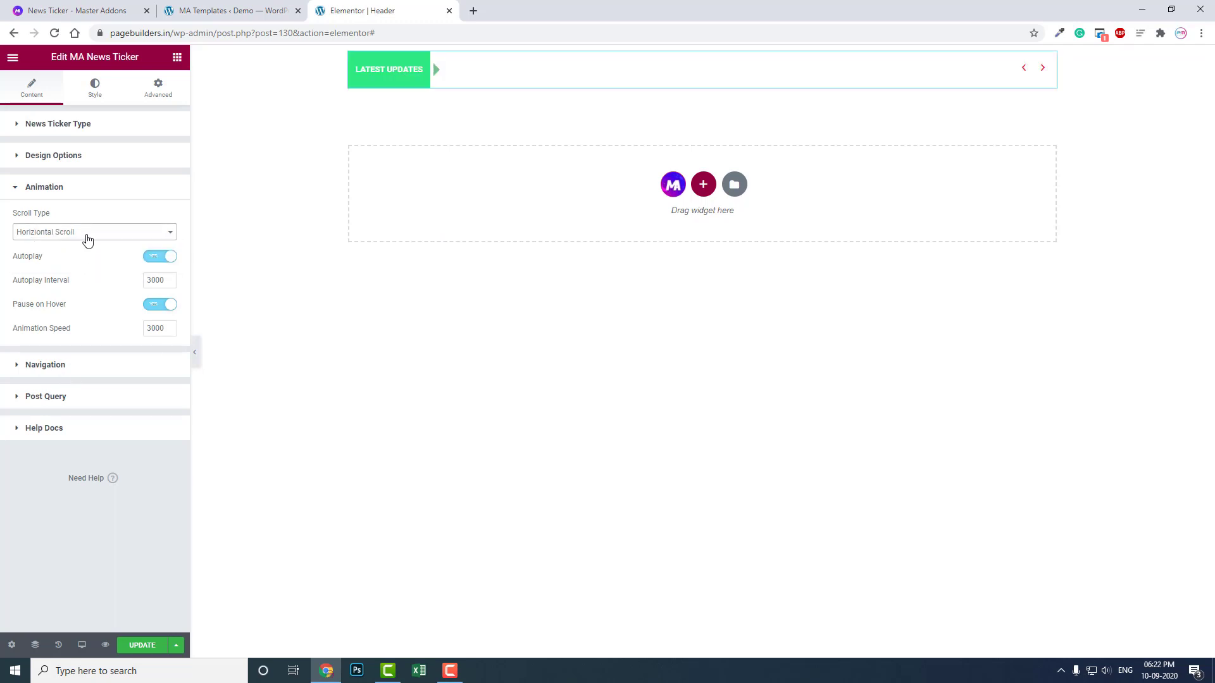
{"action": "left_click", "coordinate": [92, 232]}
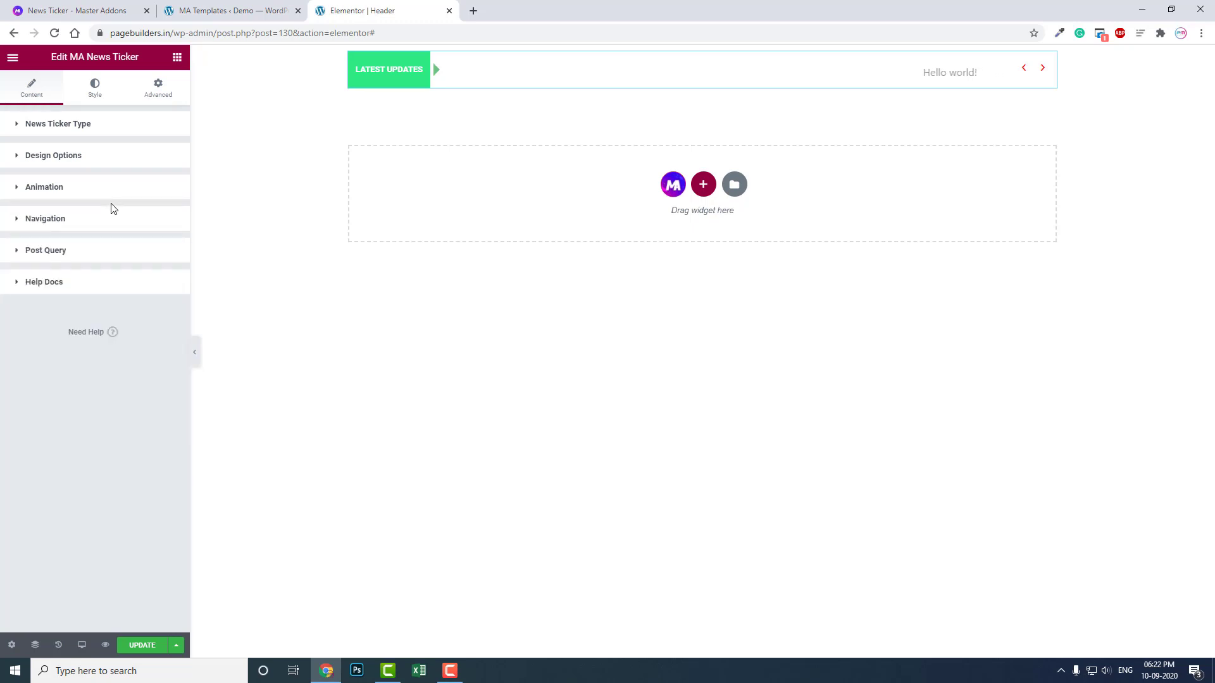
{"action": "left_click", "coordinate": [44, 188]}
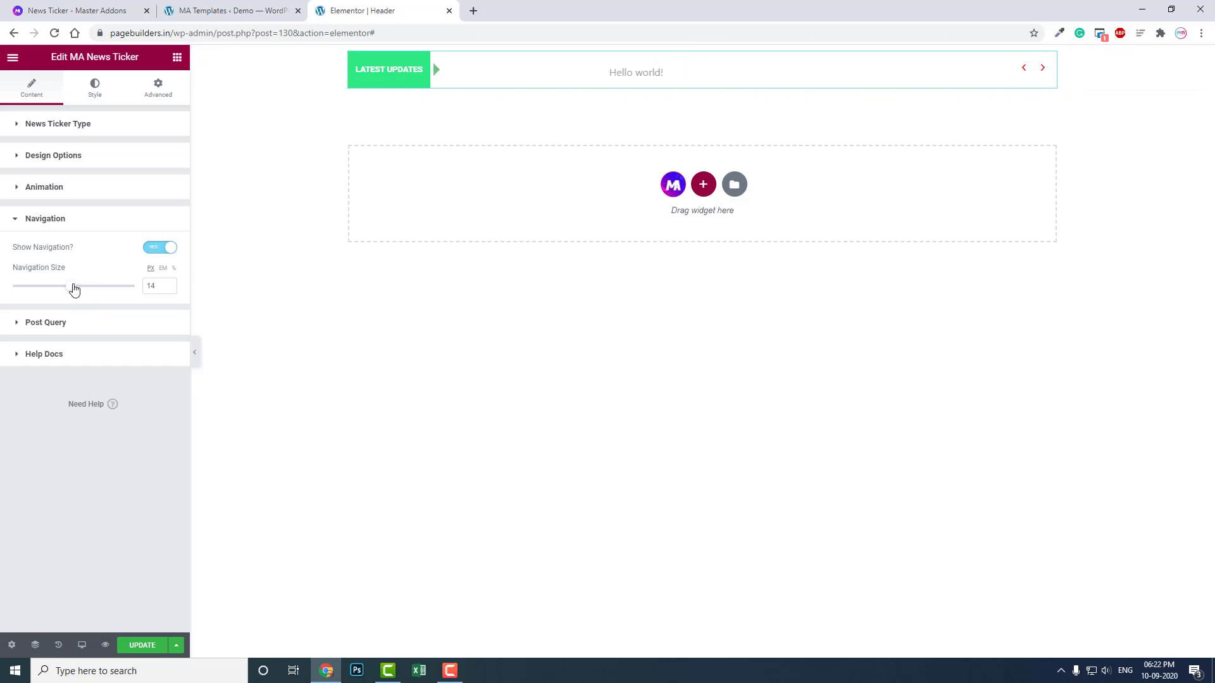
Step: Reduce the Navigation Size slider from 14 to 12 for the ticker arrows
{"action": "left_click_drag", "start_coordinate": [75, 286], "coordinate": [59, 286]}
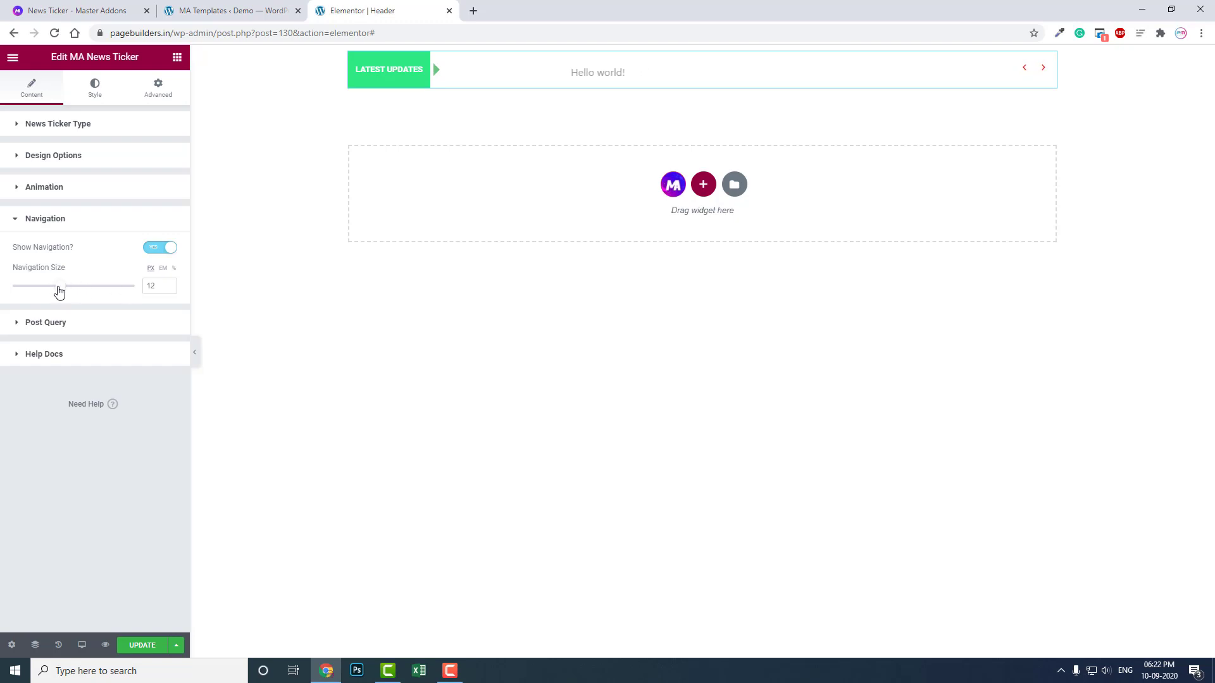
{"action": "left_click_drag", "start_coordinate": [57, 285], "coordinate": [84, 285]}
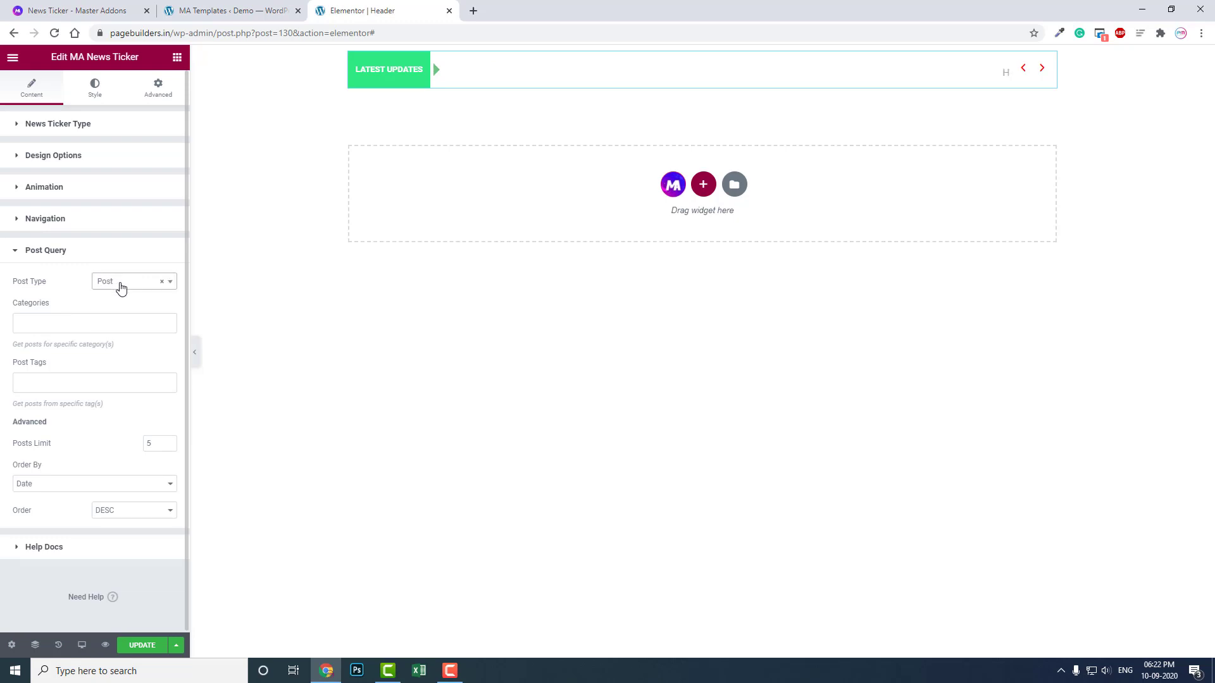
Step: Set the Post Query's Post Type to Page, keeping Order By at Date
{"action": "left_click", "coordinate": [94, 323]}
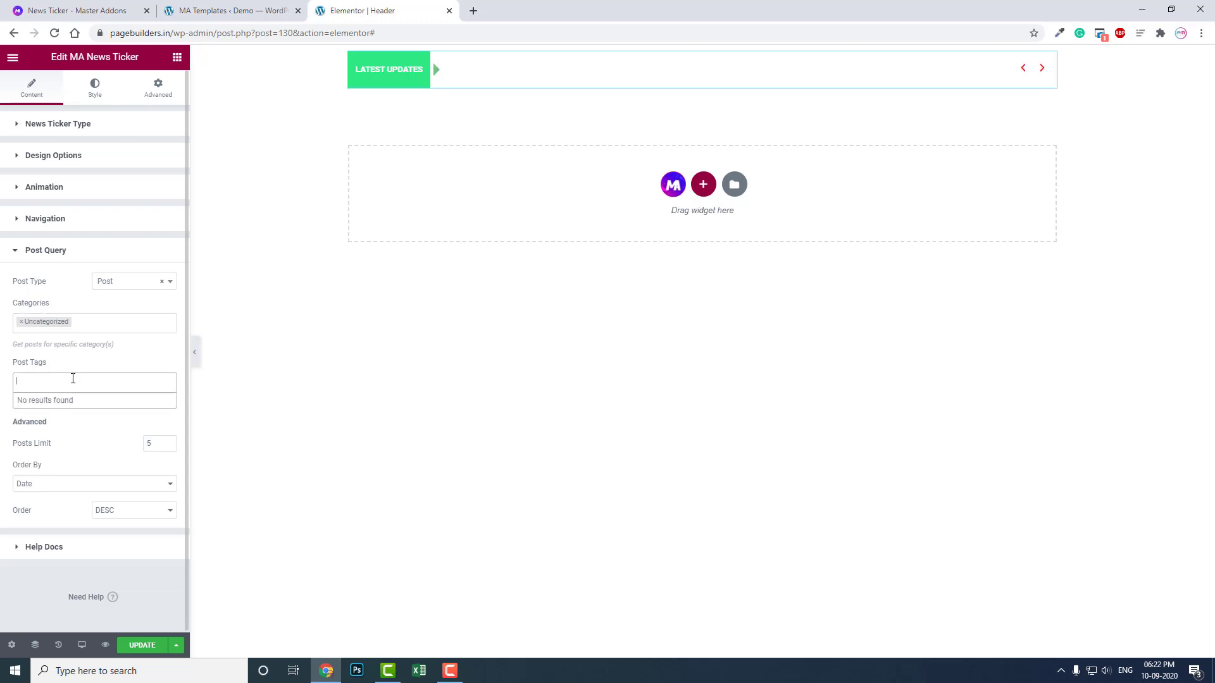
{"action": "left_click", "coordinate": [131, 281]}
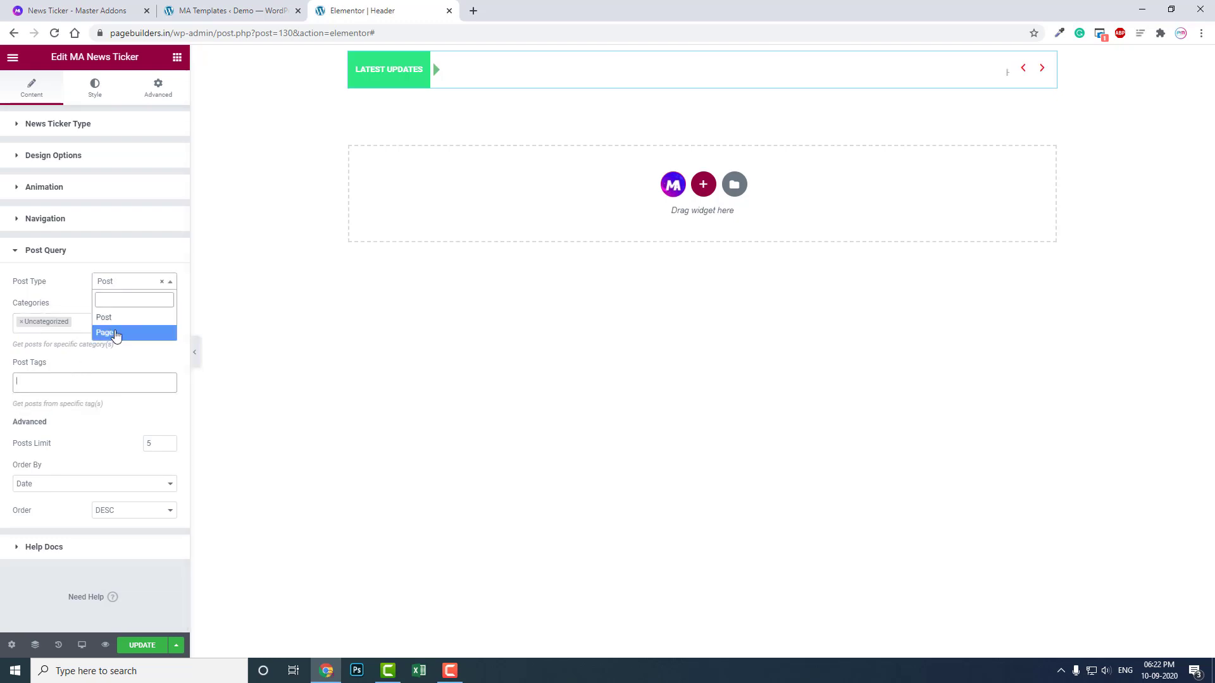
{"action": "left_click", "coordinate": [105, 331]}
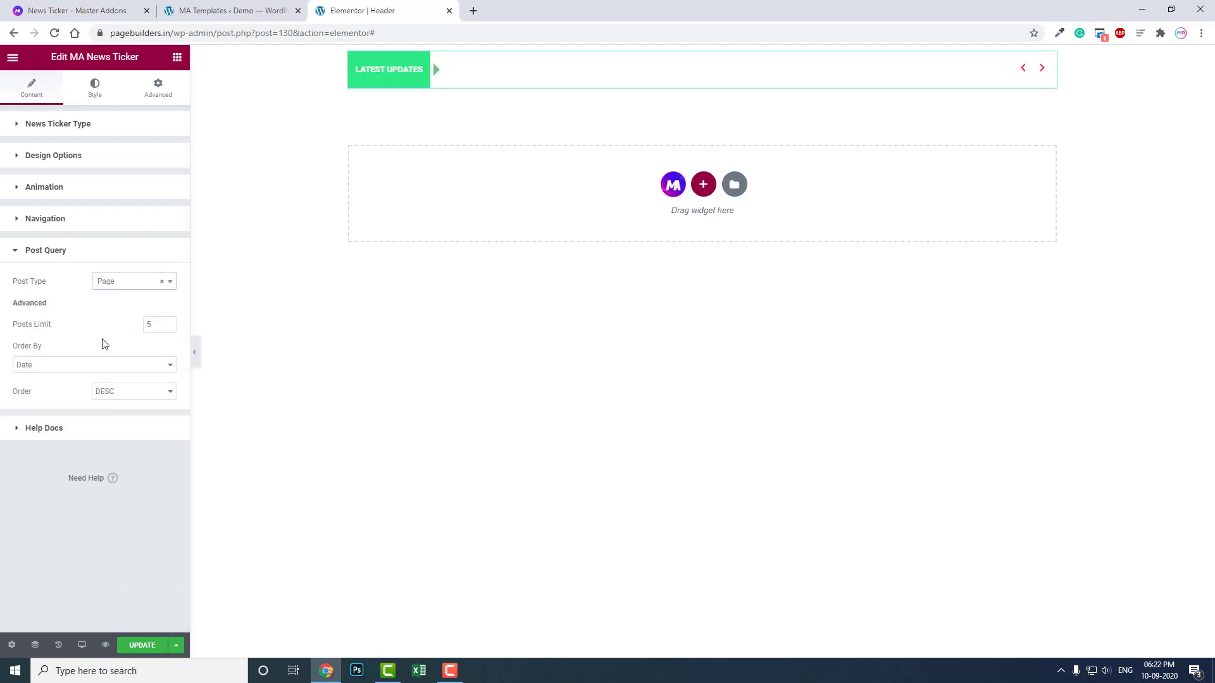
{"action": "left_click", "coordinate": [155, 324]}
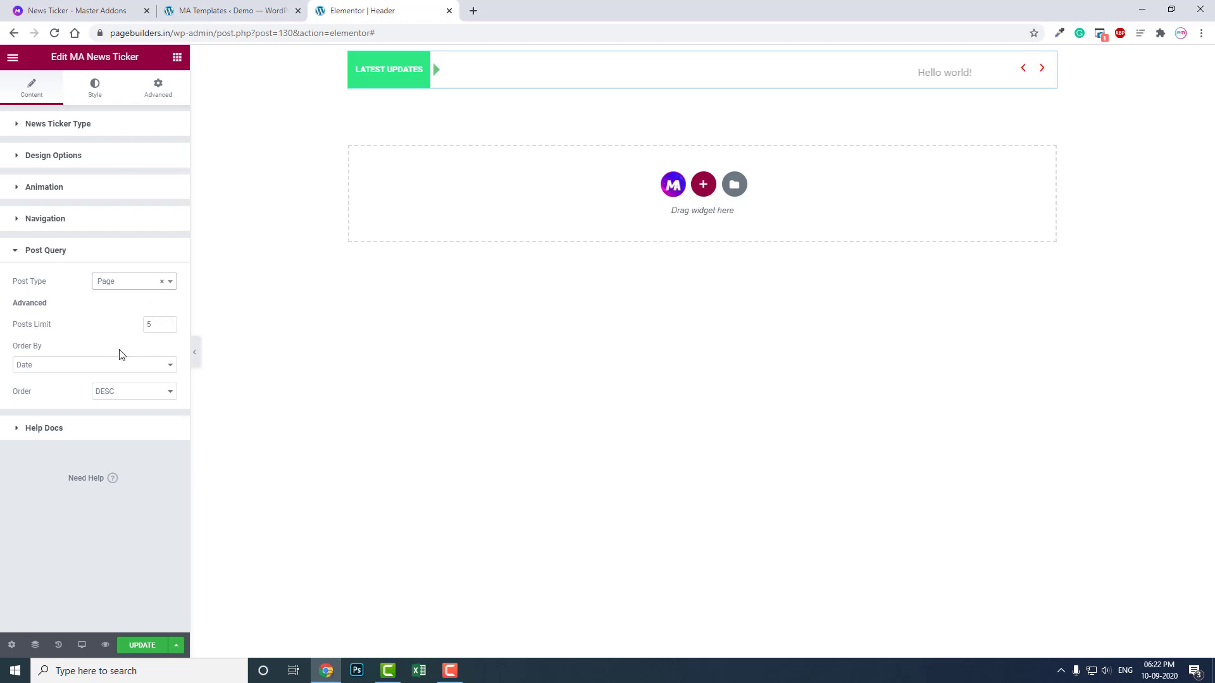
{"action": "left_click", "coordinate": [93, 365]}
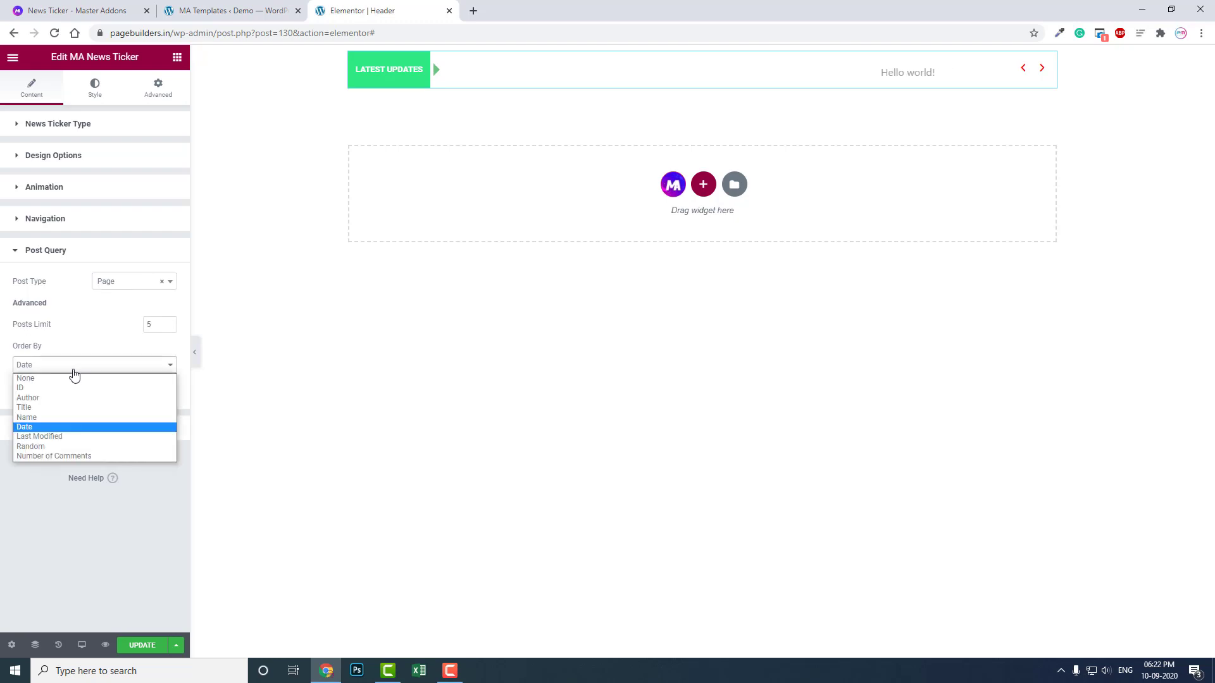
{"action": "left_click", "coordinate": [24, 426]}
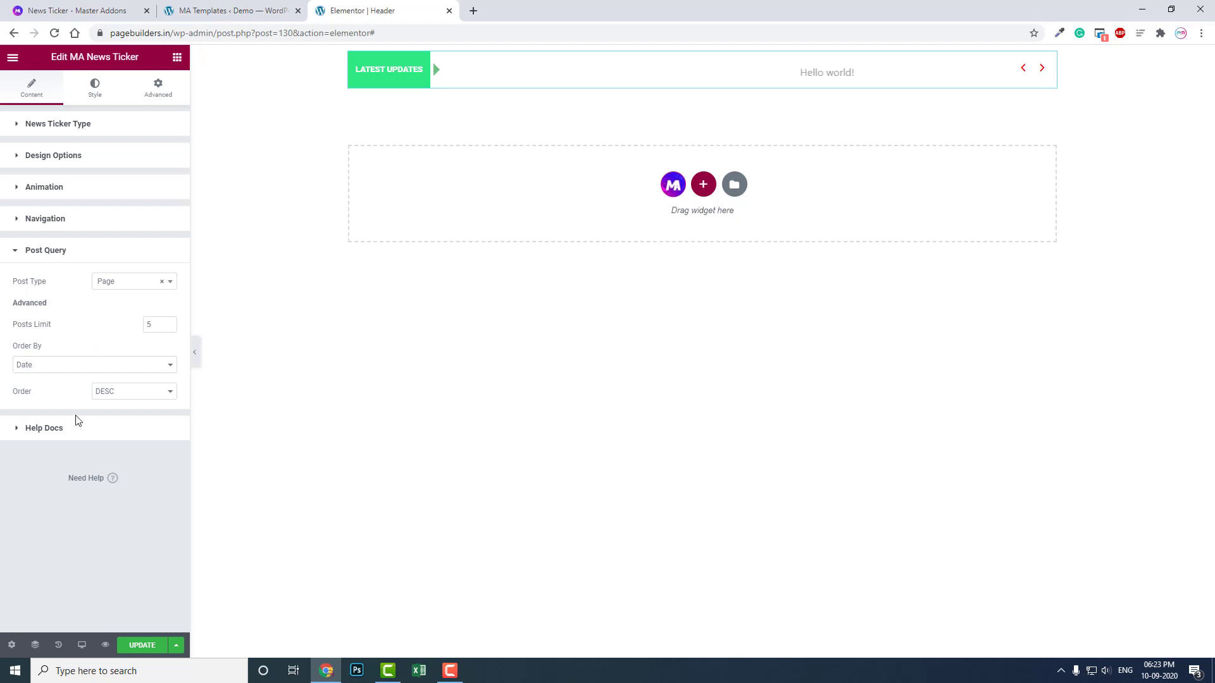
{"action": "mouse_move", "coordinate": [84, 334]}
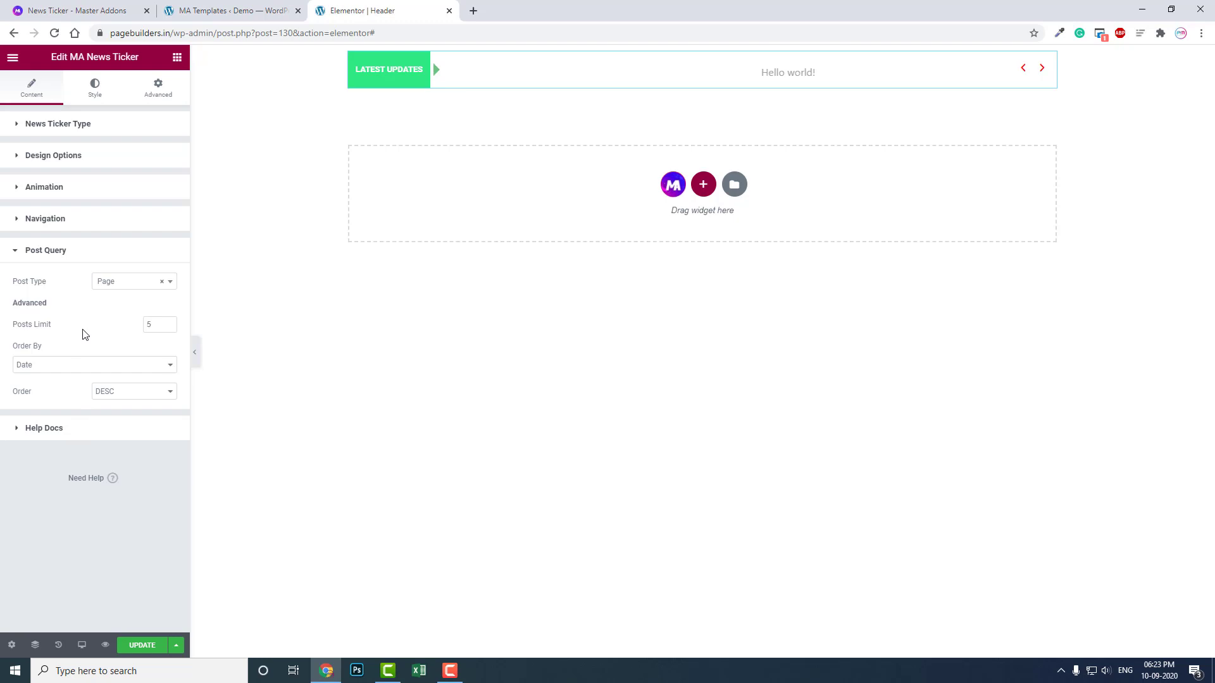